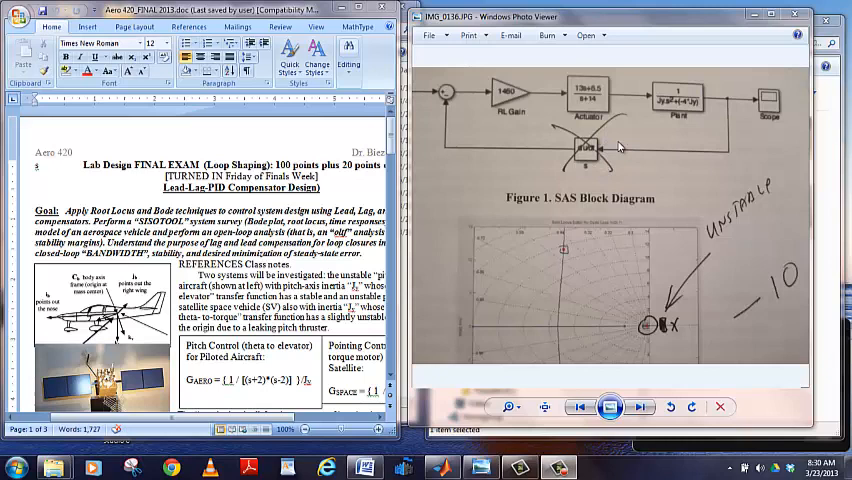
mouse_move(575, 203)
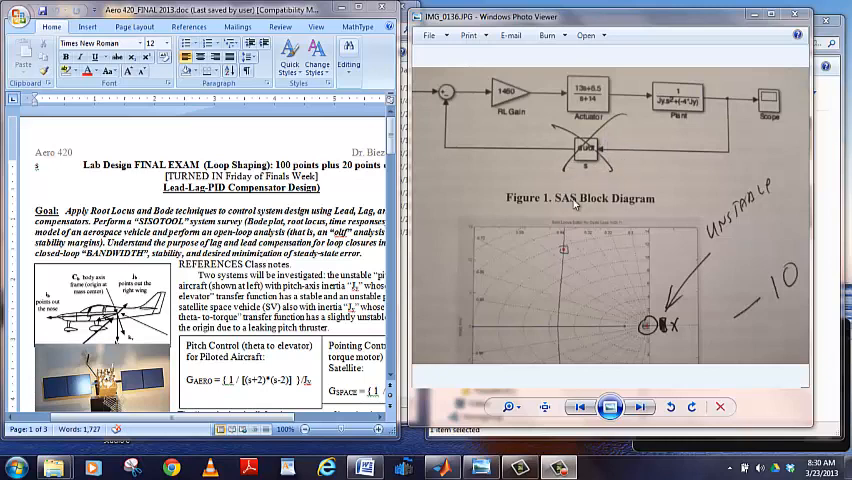
mouse_move(720, 110)
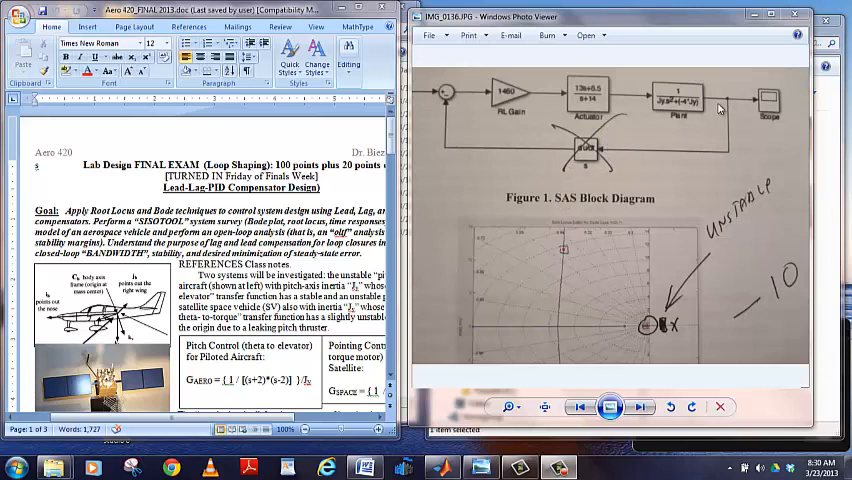
mouse_move(670, 354)
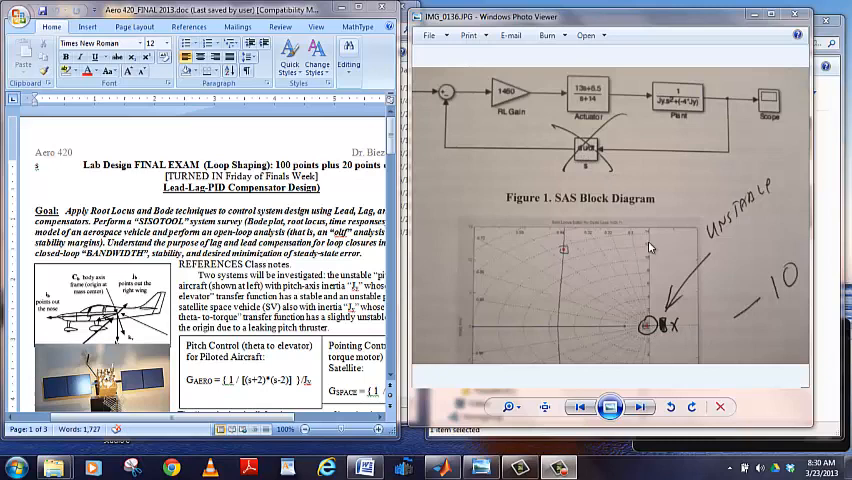
mouse_move(650, 327)
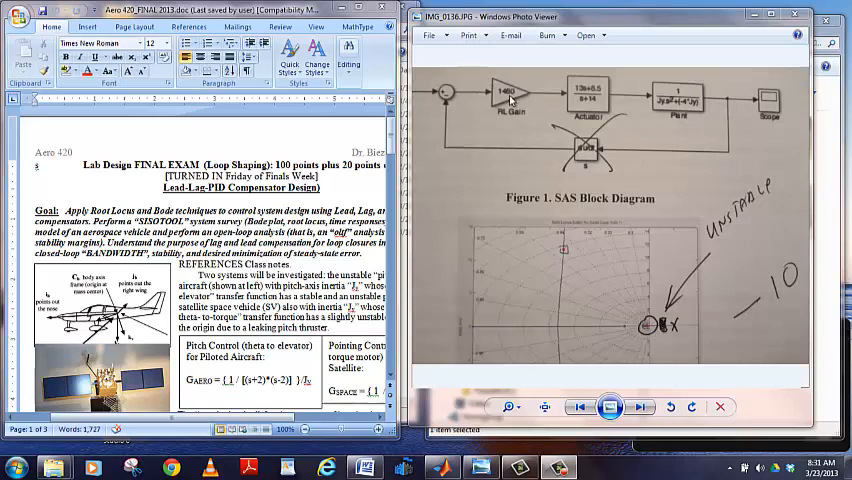
mouse_move(521, 153)
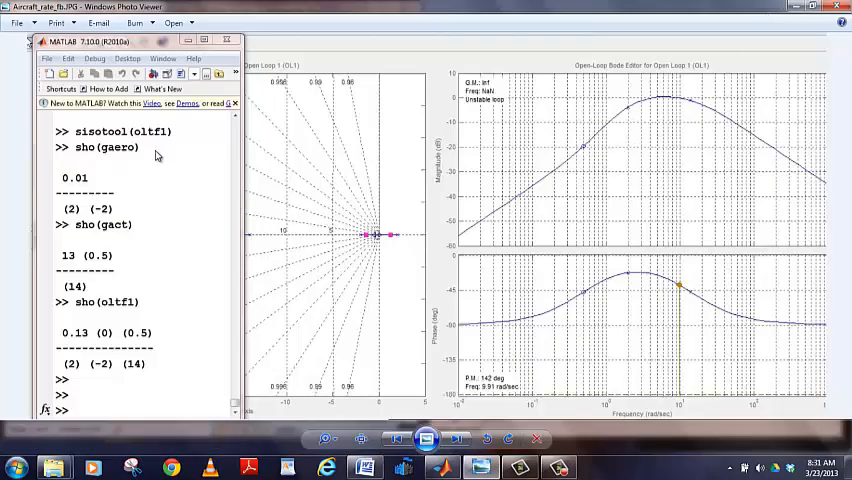
mouse_move(97, 187)
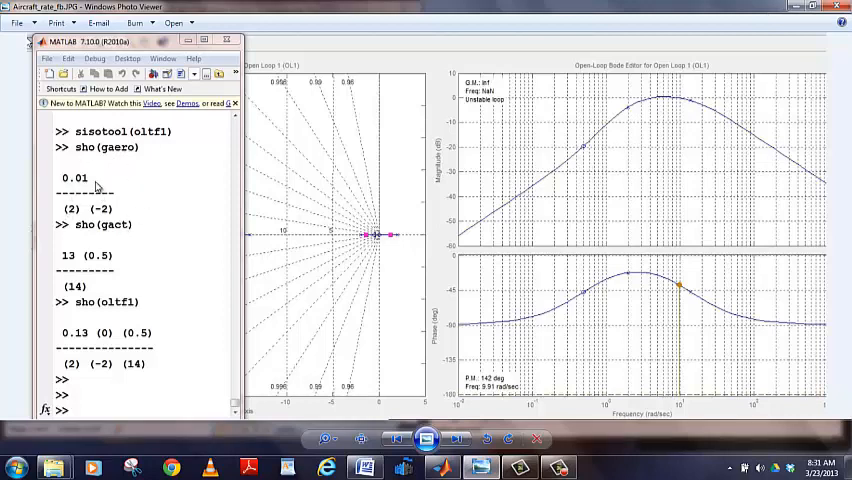
mouse_move(98, 211)
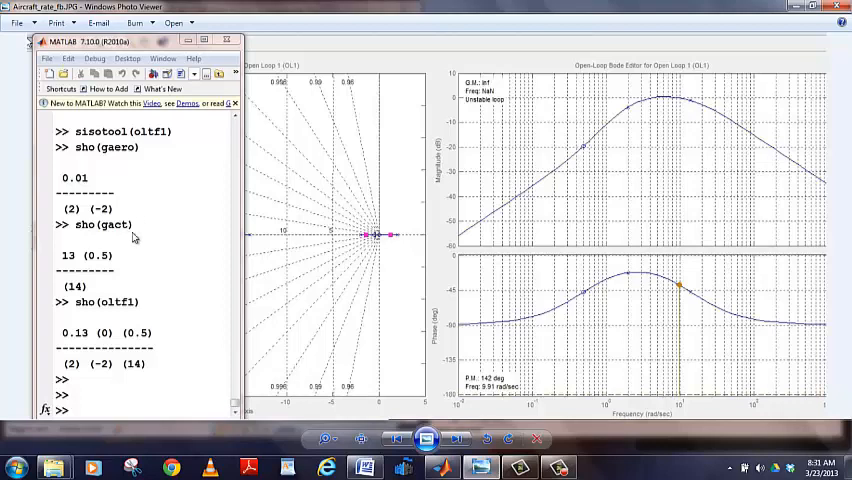
mouse_move(128, 248)
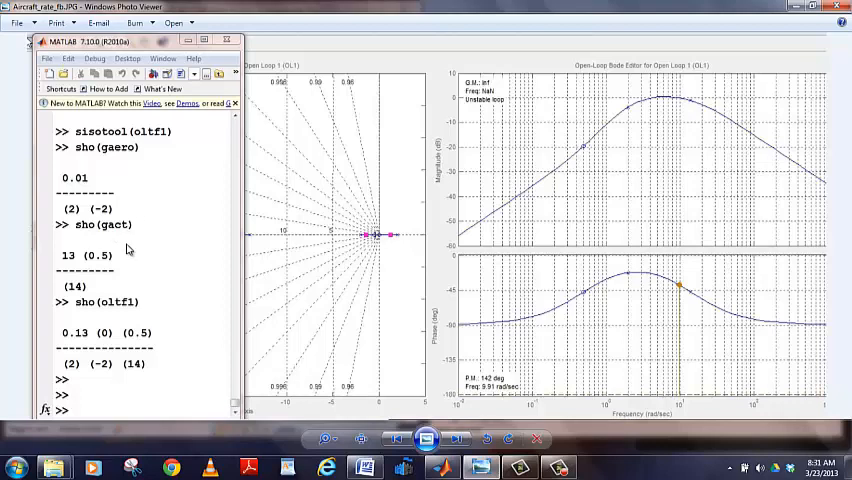
mouse_move(124, 264)
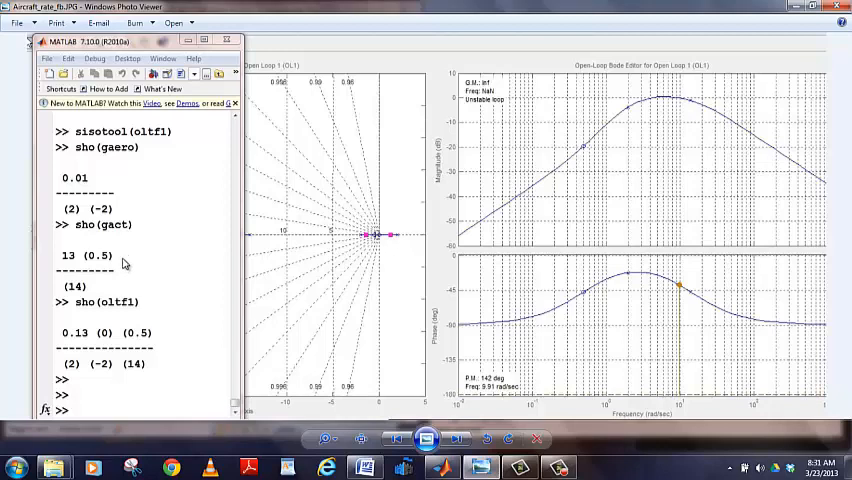
mouse_move(78, 232)
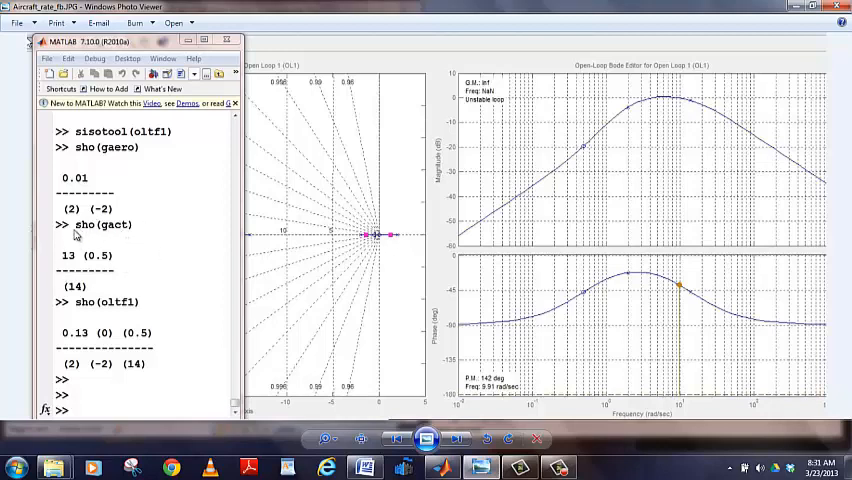
mouse_move(155, 255)
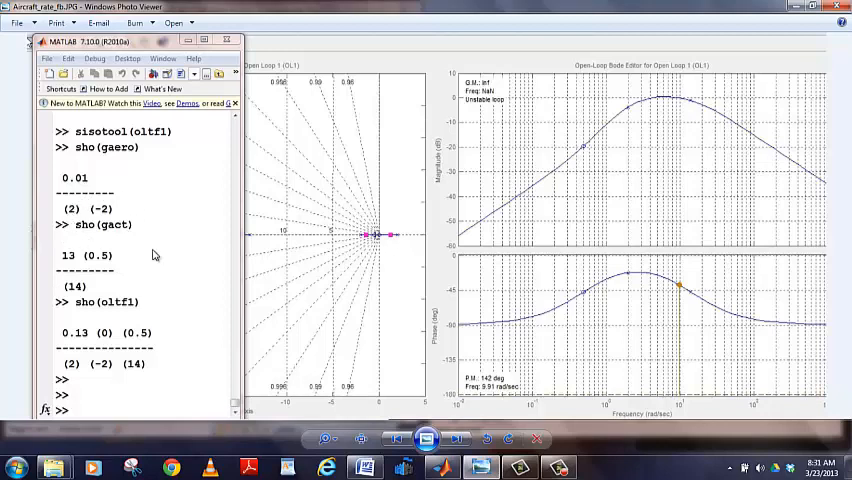
mouse_move(107, 313)
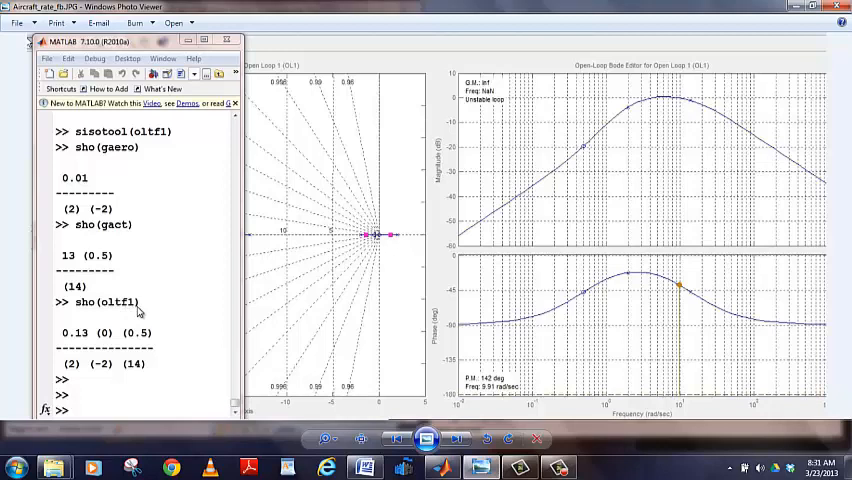
mouse_move(143, 361)
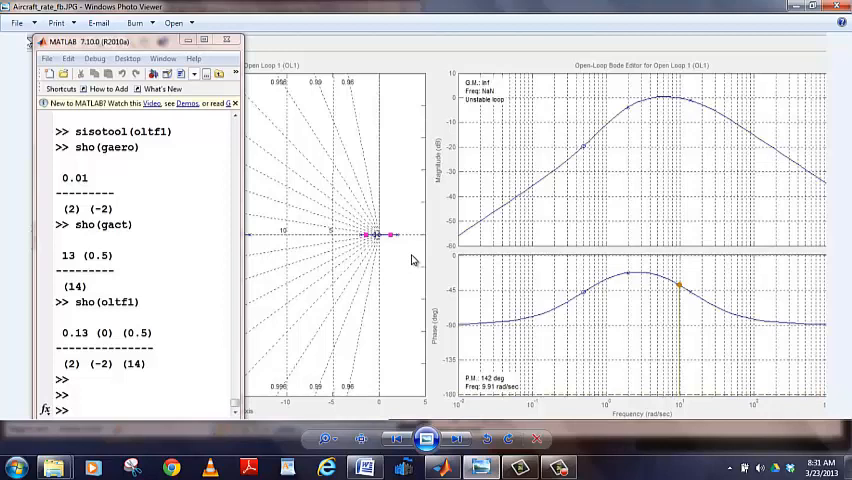
mouse_move(637, 114)
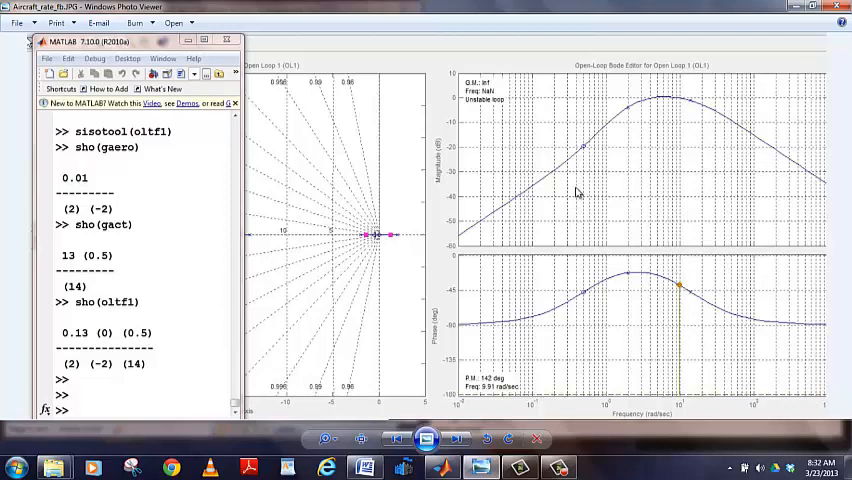
mouse_move(475, 122)
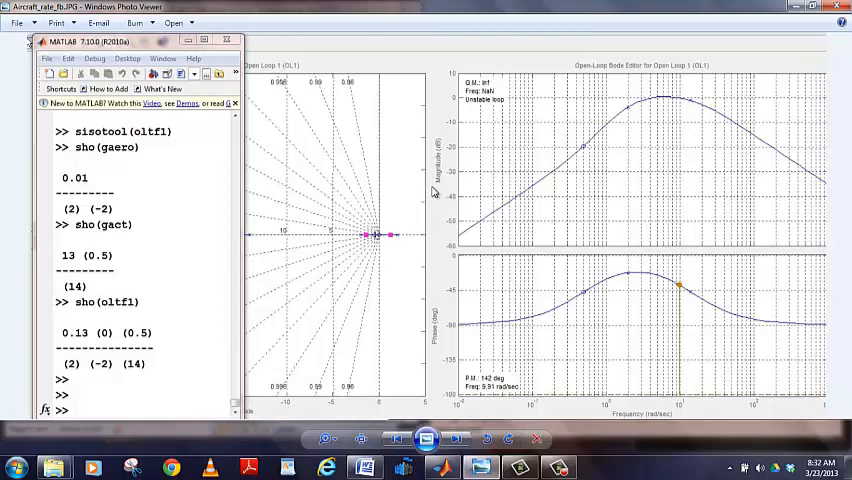
mouse_move(537, 128)
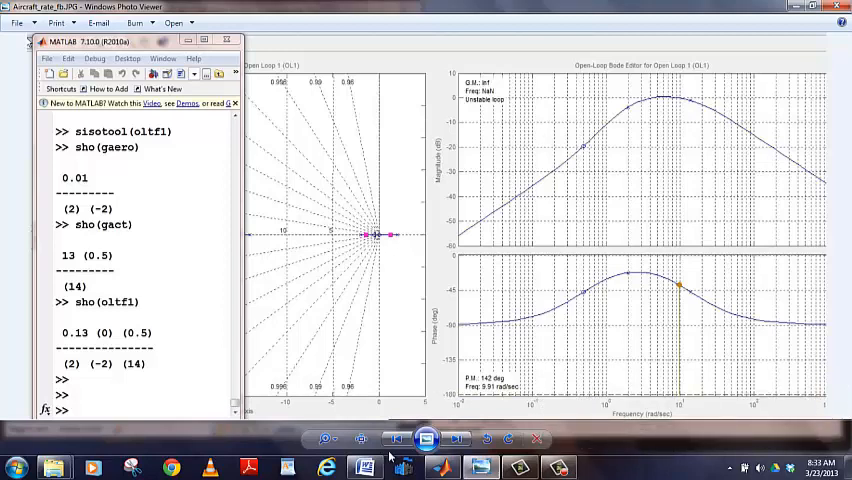
Step: Return from the scanned report to MATLAB and display the gaero transfer function
click(457, 438)
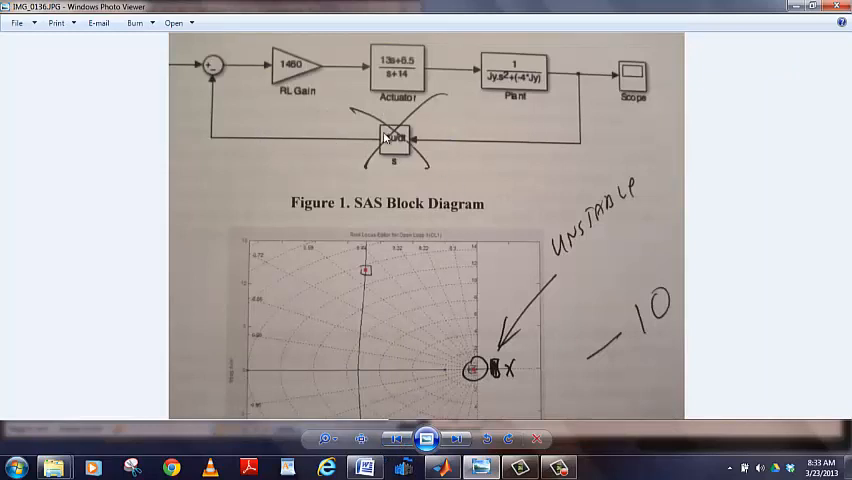
mouse_move(267, 70)
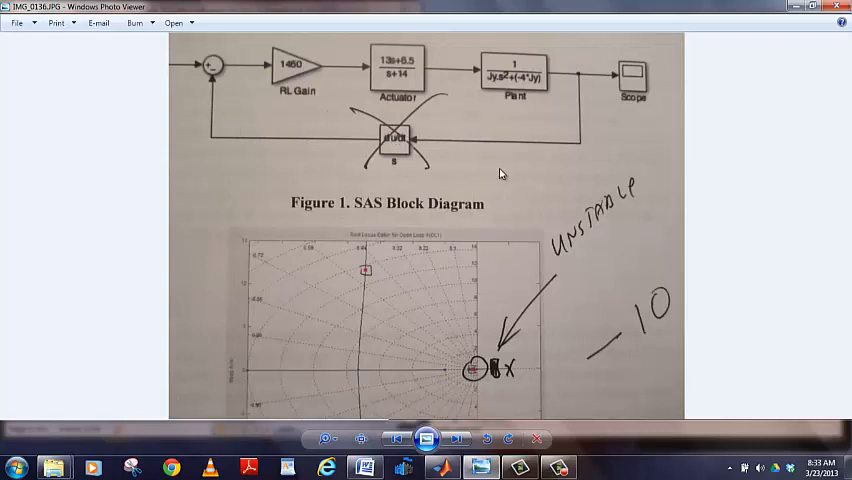
mouse_move(584, 94)
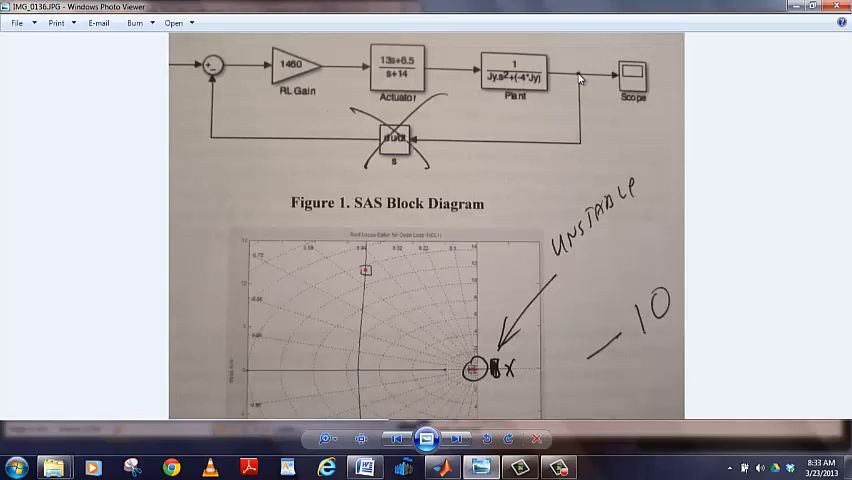
mouse_move(581, 114)
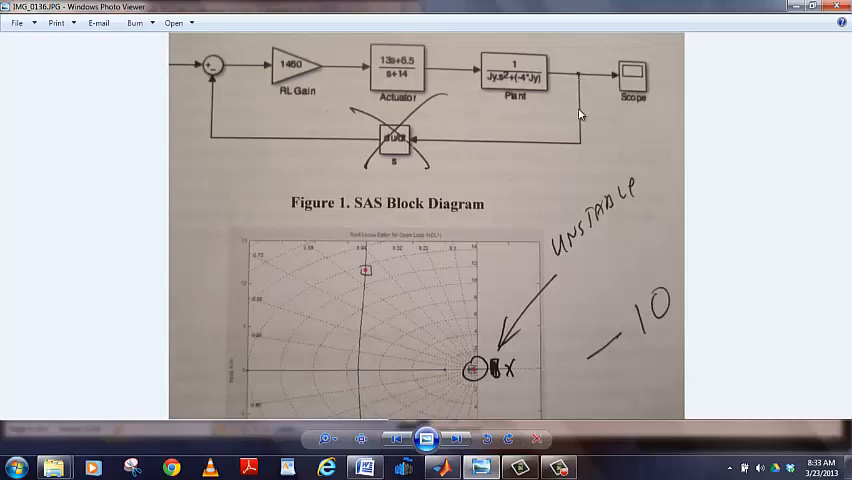
mouse_move(507, 158)
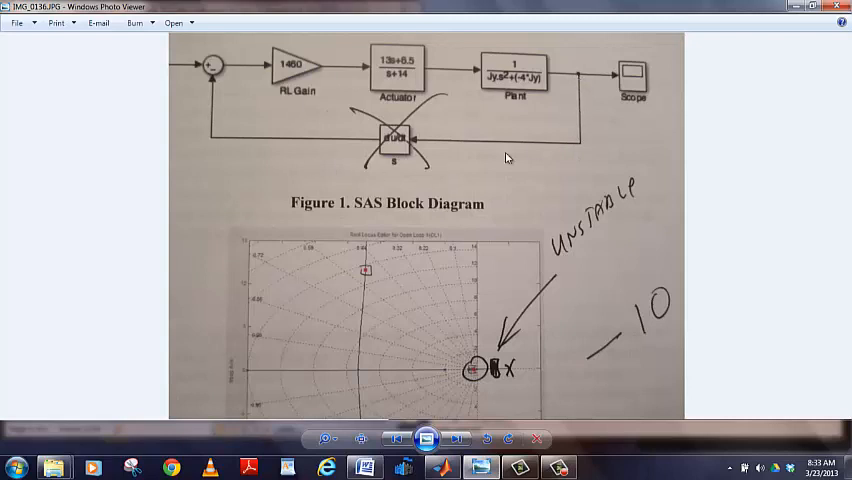
mouse_move(520, 187)
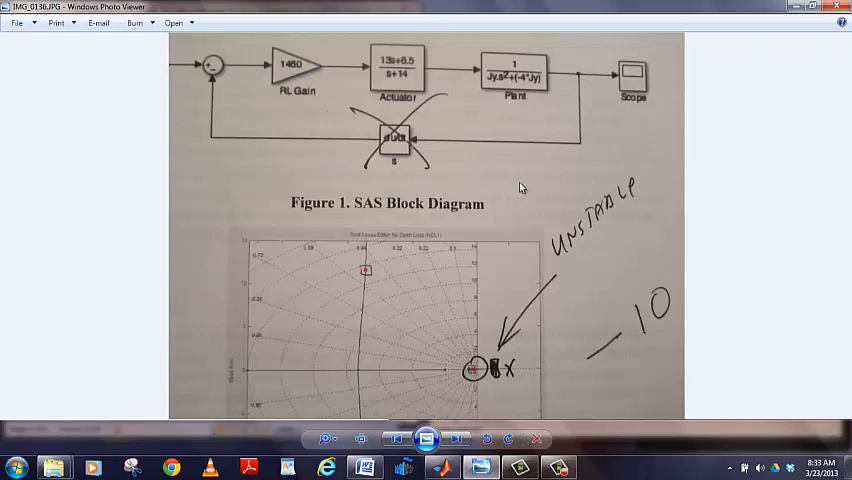
mouse_move(507, 208)
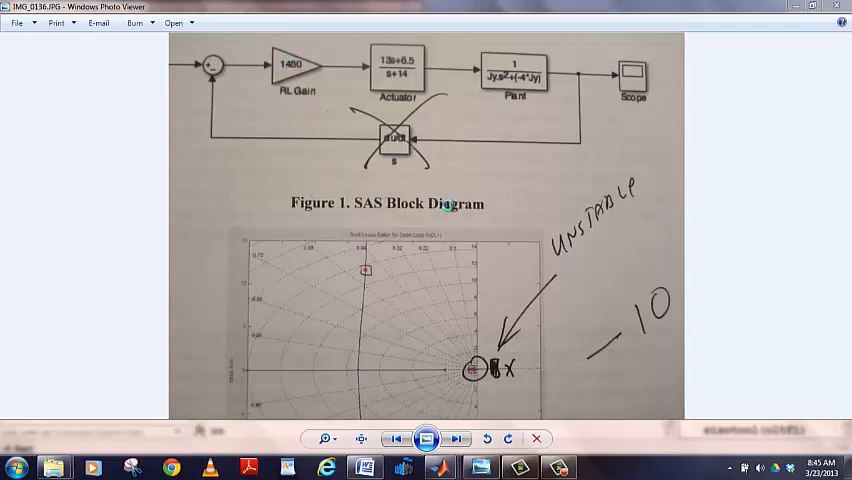
mouse_move(332, 114)
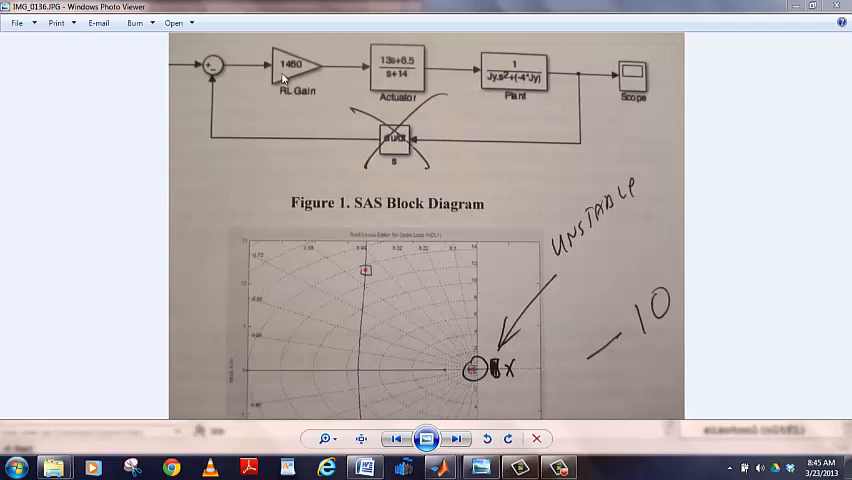
mouse_move(395, 124)
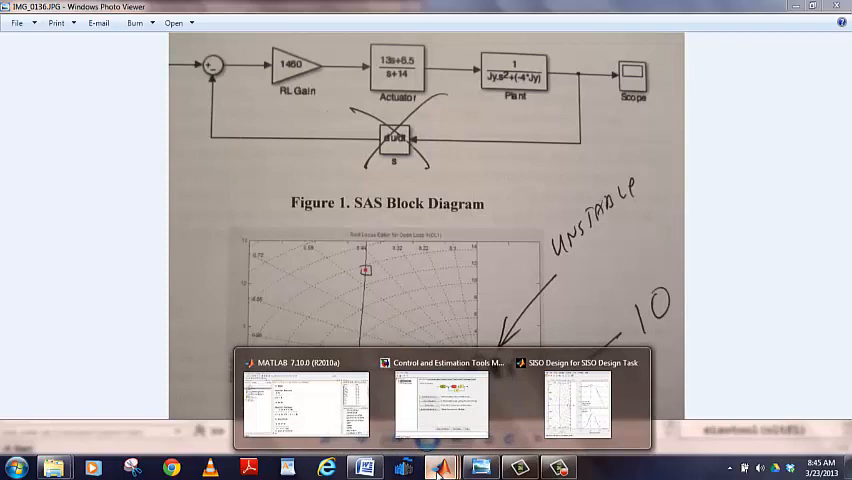
click(441, 467)
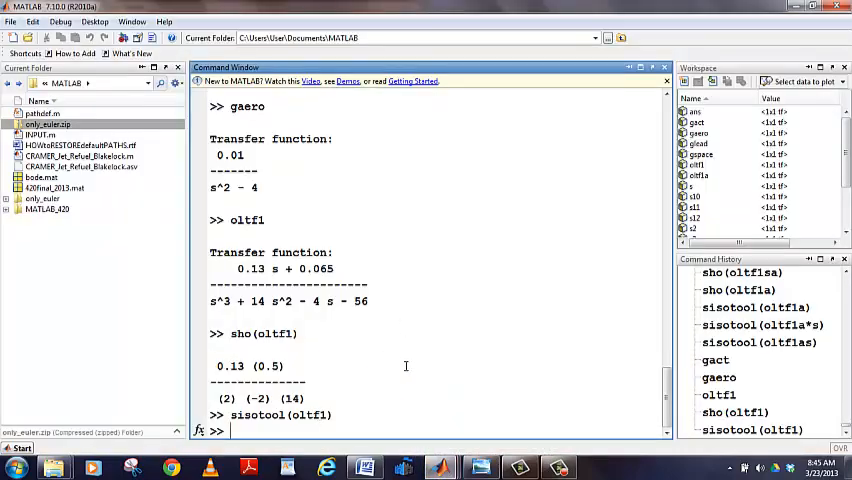
text(gaero)
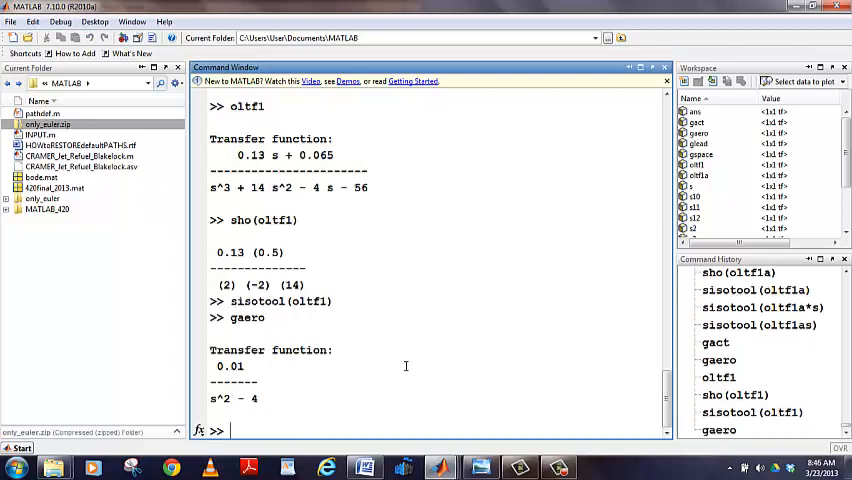
text(a)
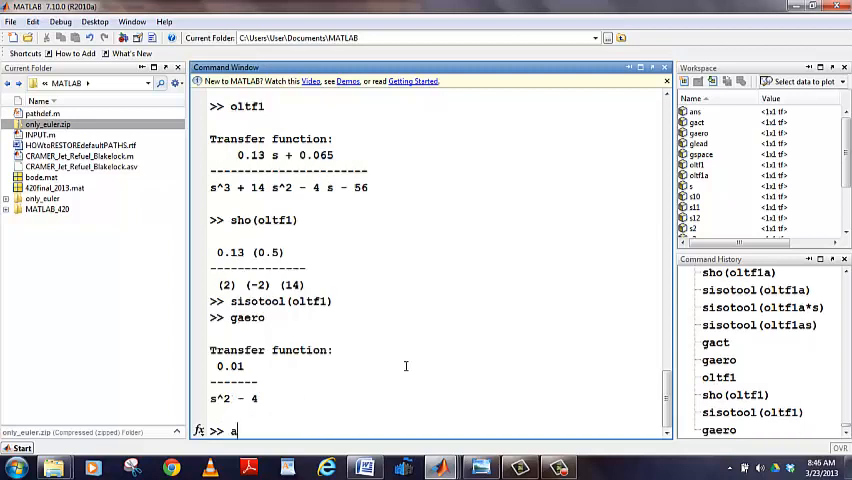
Step: Show gact and oltf1 in factored pole-zero form using sho, then start typing sisotool
text(sho()
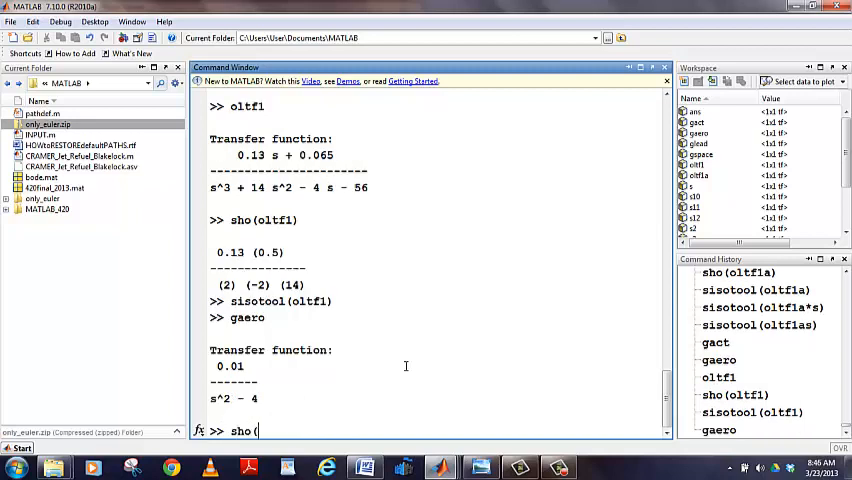
text(gact)
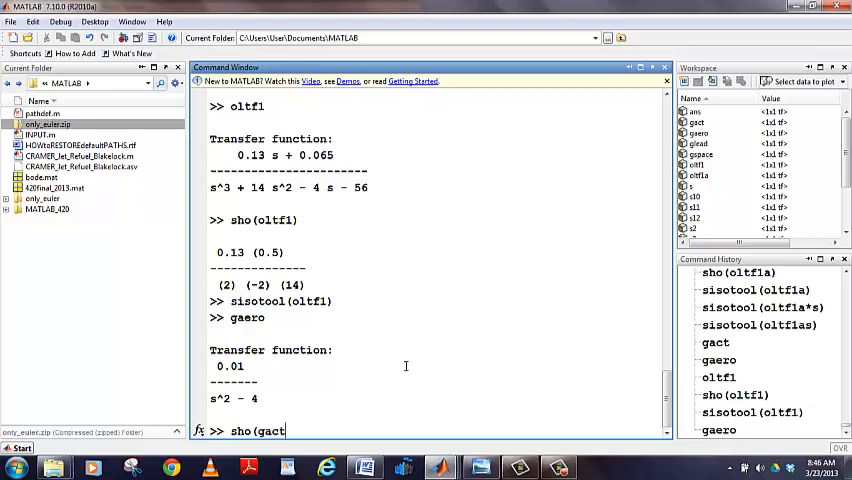
key(enter)
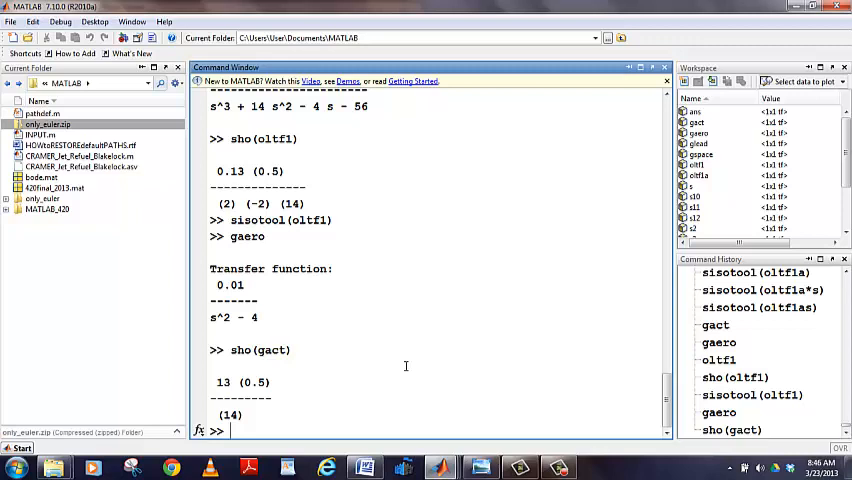
text(sho(oltf1)
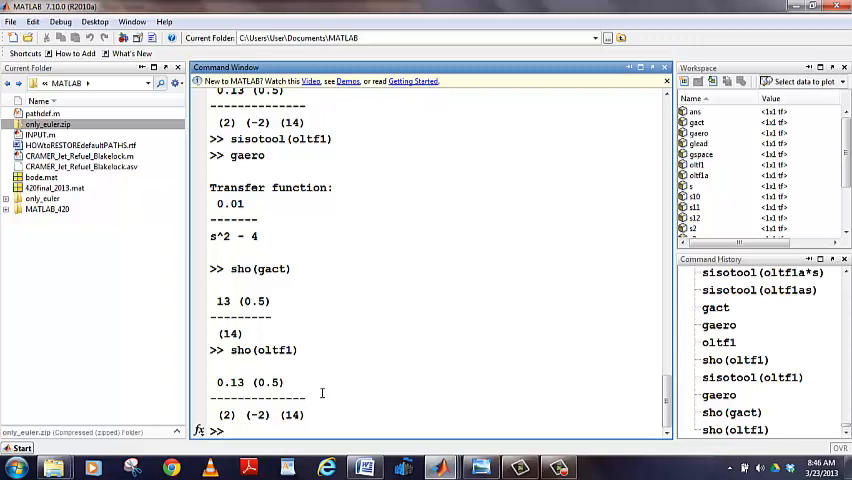
text(sisotool)
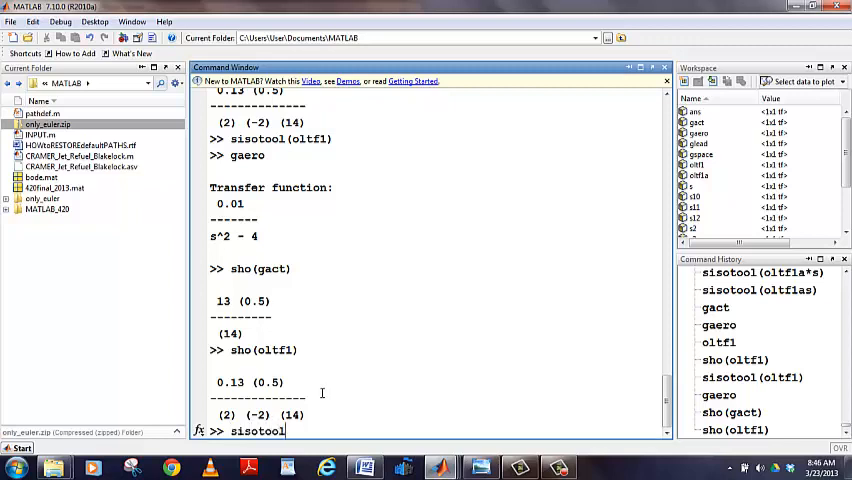
Step: Launch sisotool on oltf1 and drag the Bode magnitude up until the gain reaches about 1390
text((oltf)
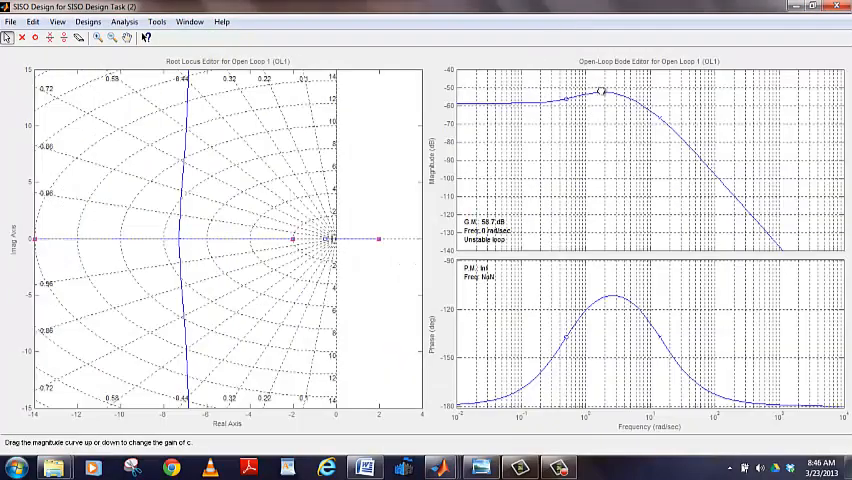
drag(605, 95, 625, 80)
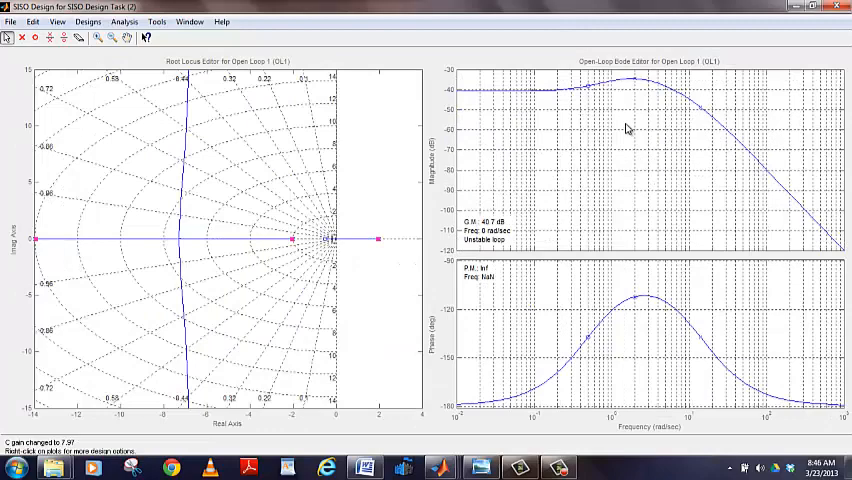
drag(630, 120, 603, 108)
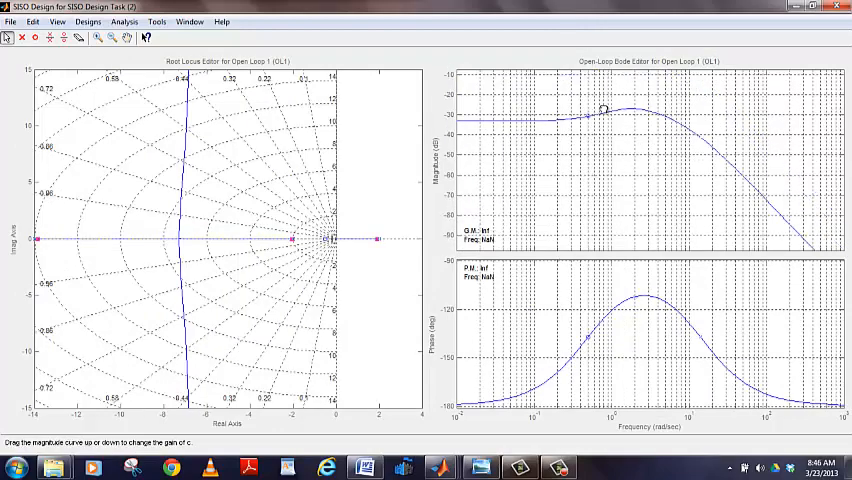
drag(603, 109, 595, 91)
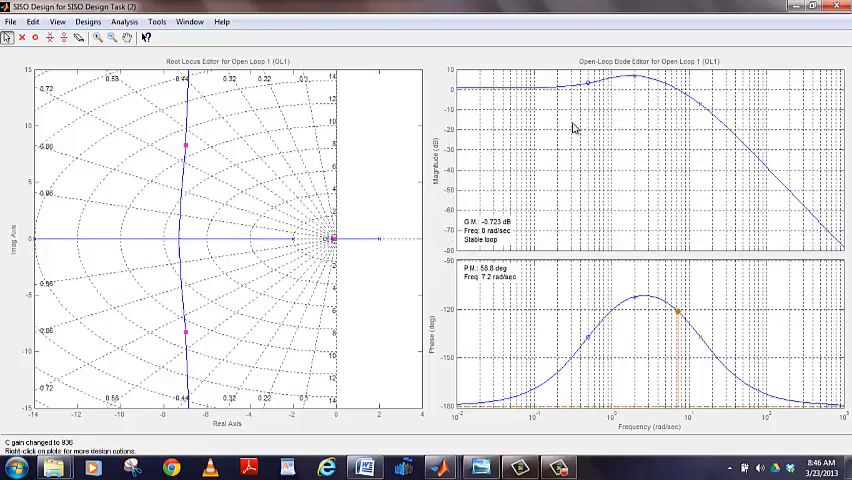
mouse_move(633, 77)
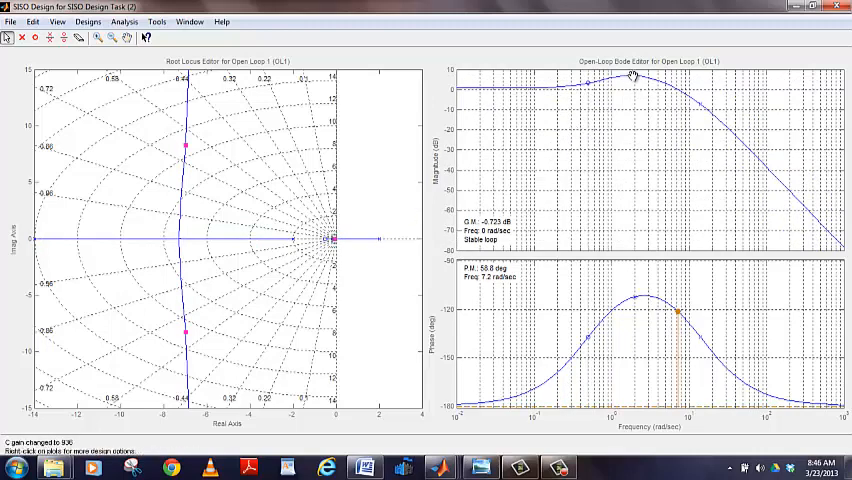
drag(632, 78, 632, 72)
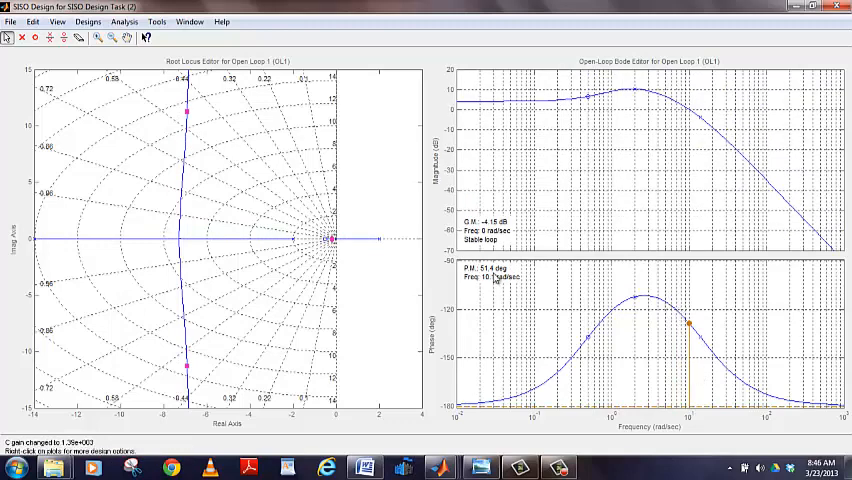
mouse_move(556, 110)
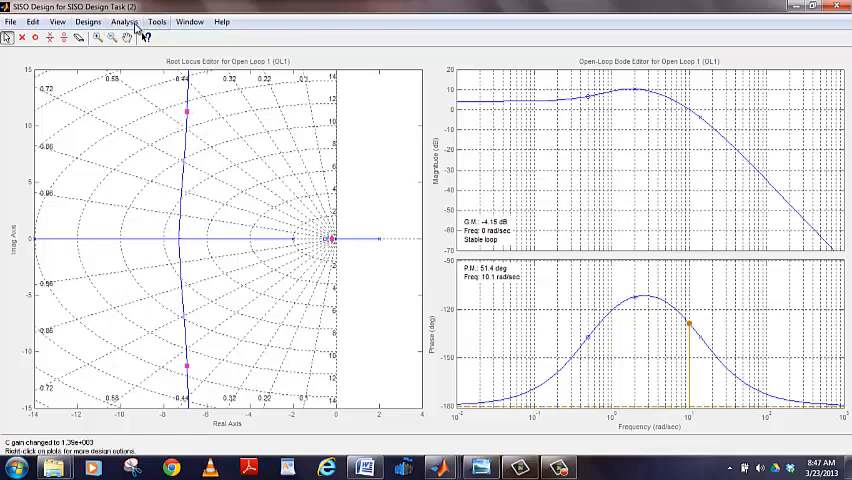
Step: Plot the closed-loop response to a step command from the Analysis menu in an LTI Viewer
click(124, 21)
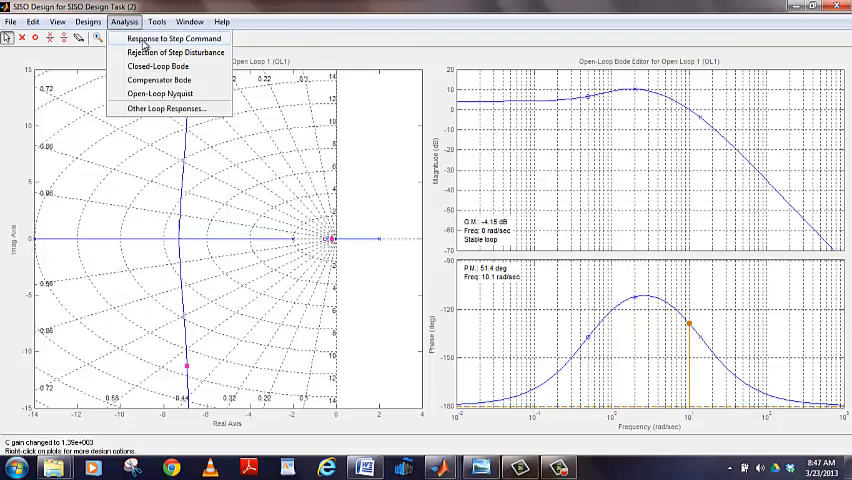
click(170, 38)
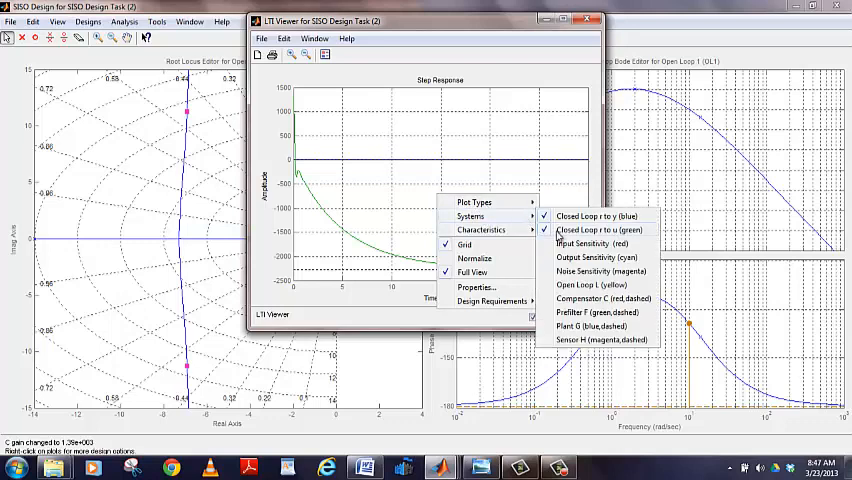
Step: Hide the Closed Loop r to u curve and limit the time axis to 0–3 seconds
click(589, 216)
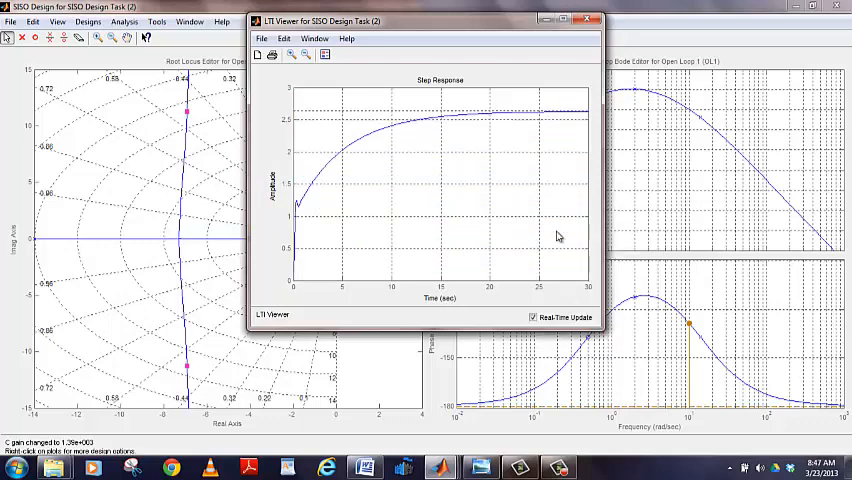
mouse_move(512, 222)
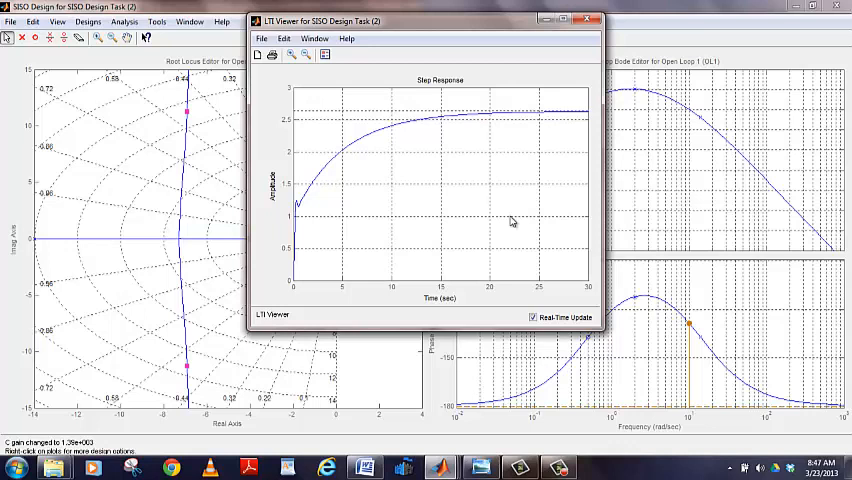
right_click(513, 222)
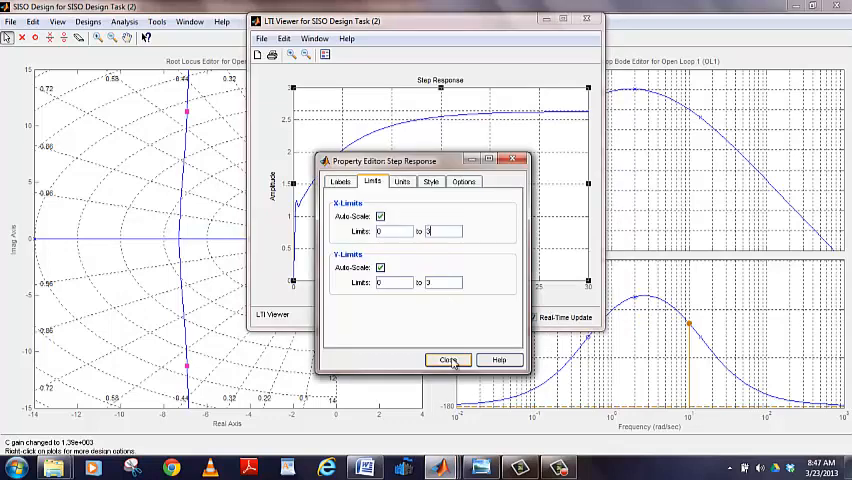
click(447, 360)
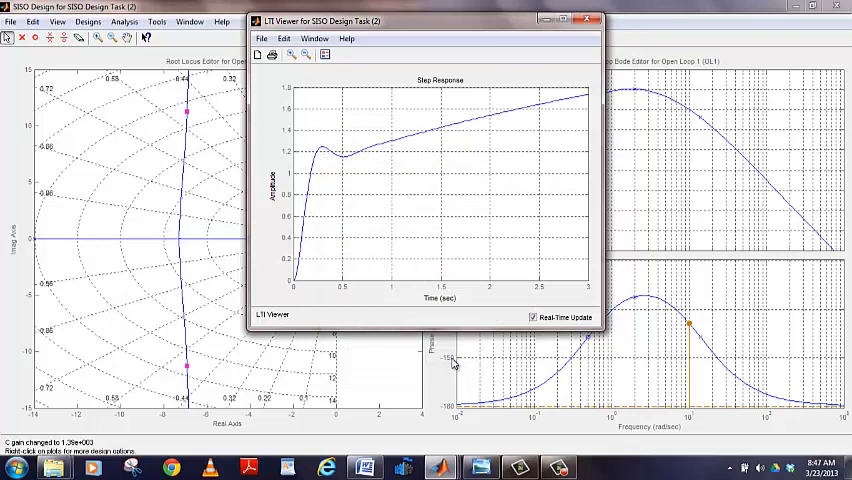
mouse_move(368, 122)
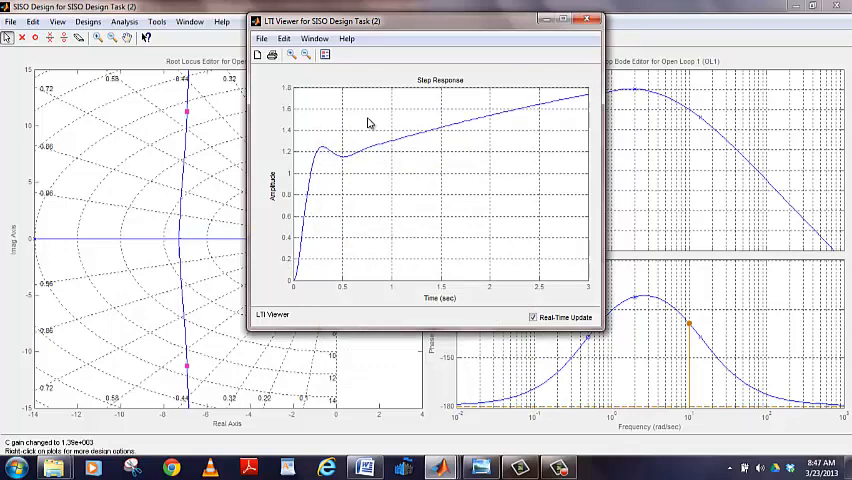
mouse_move(409, 117)
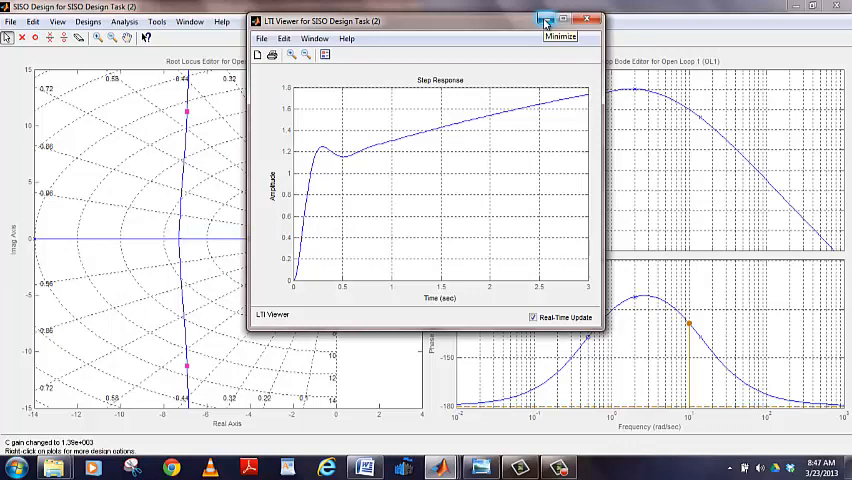
mouse_move(586, 22)
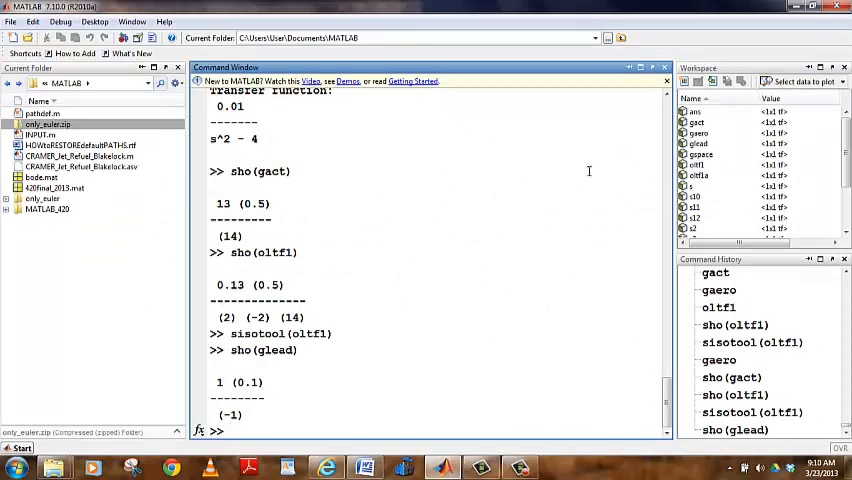
Step: Define oltf1a = oltf1*glead and show its factored poles and zeros with sho
text(glea)
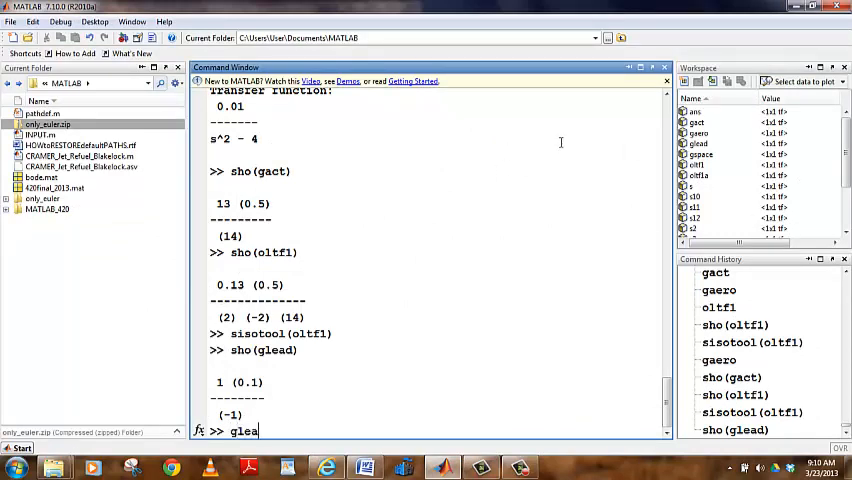
text(d)
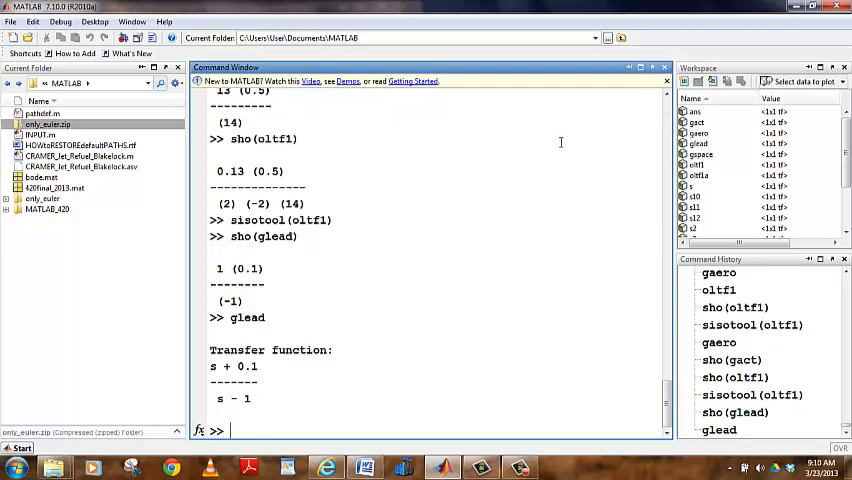
text(o1)
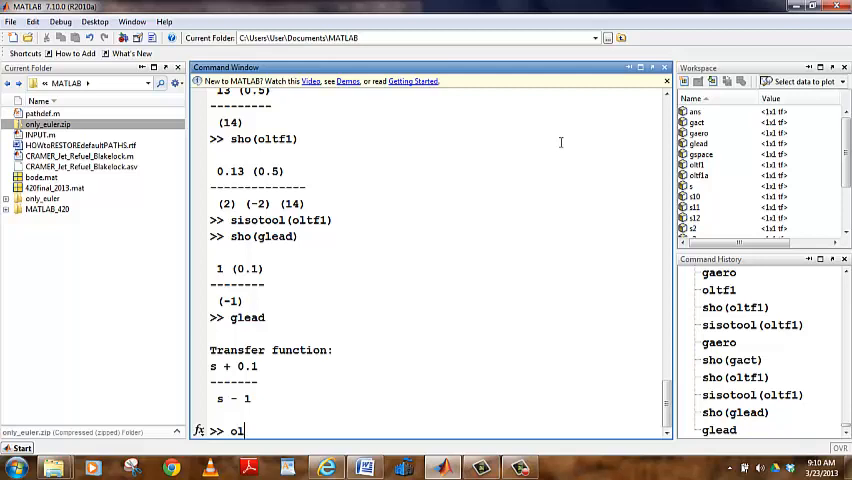
text(ltf1)
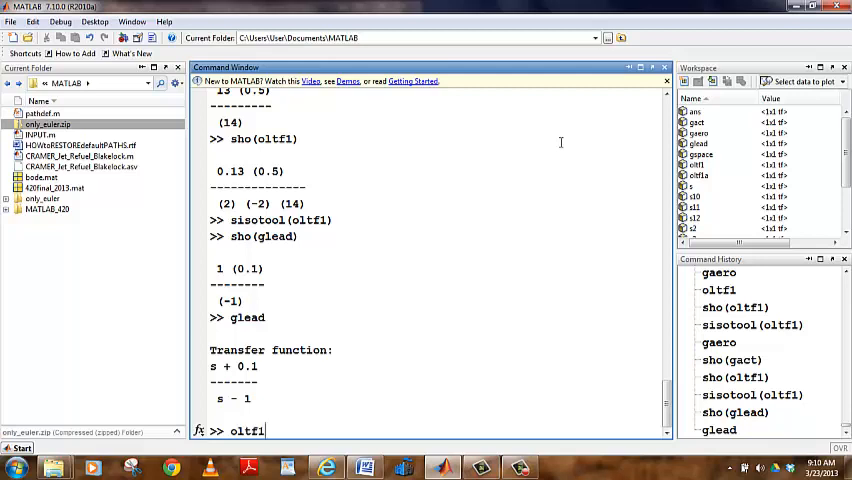
text(oltf1=oltf1*glead)
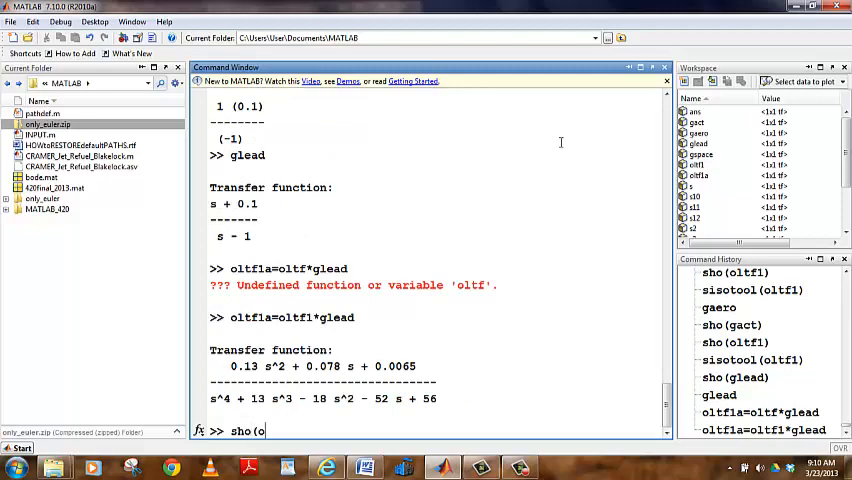
text(ltf1a)
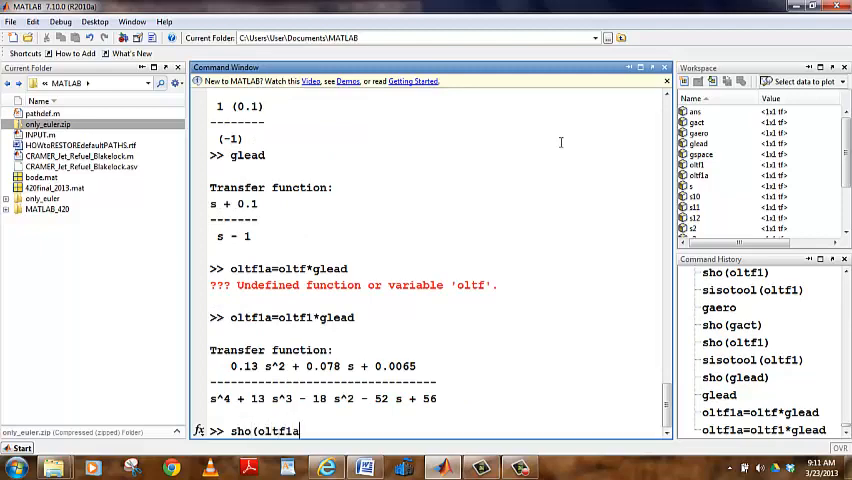
key(enter)
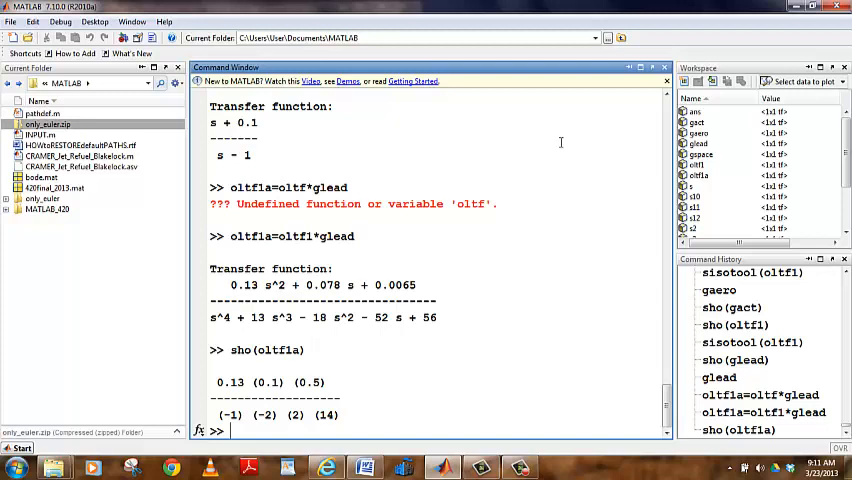
Step: Launch the SISO Design Tool on oltf1a
text(sisotool()
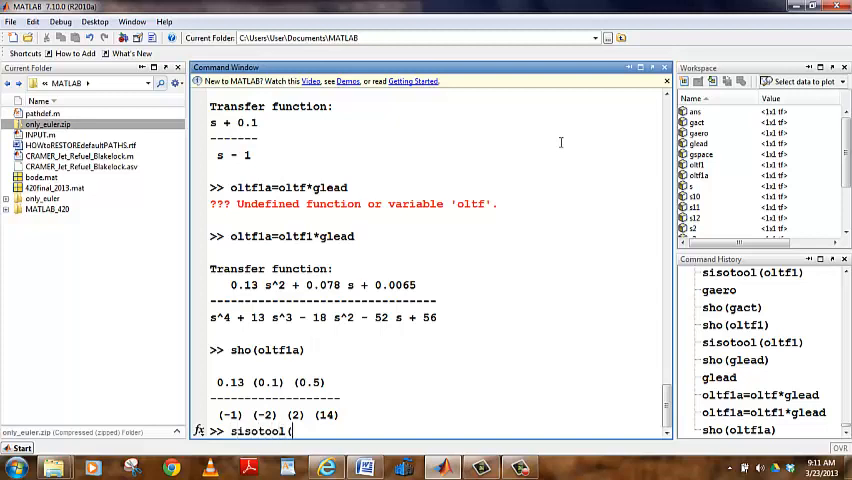
text(oltf1a))
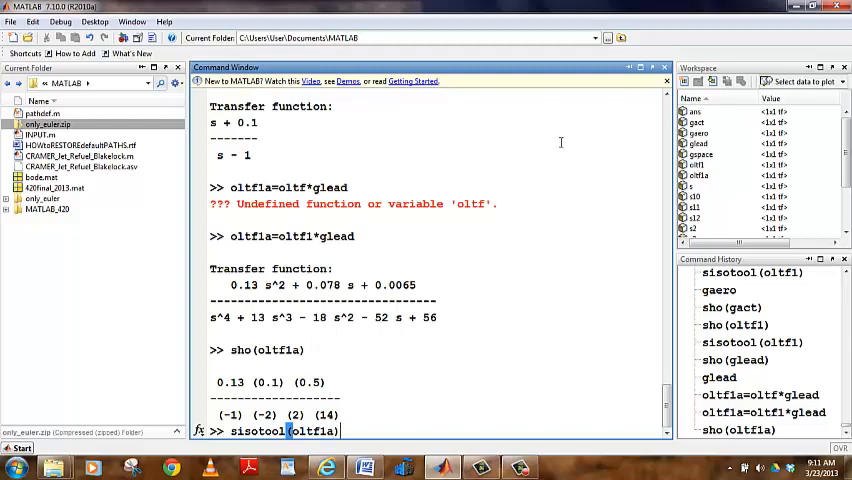
key(enter)
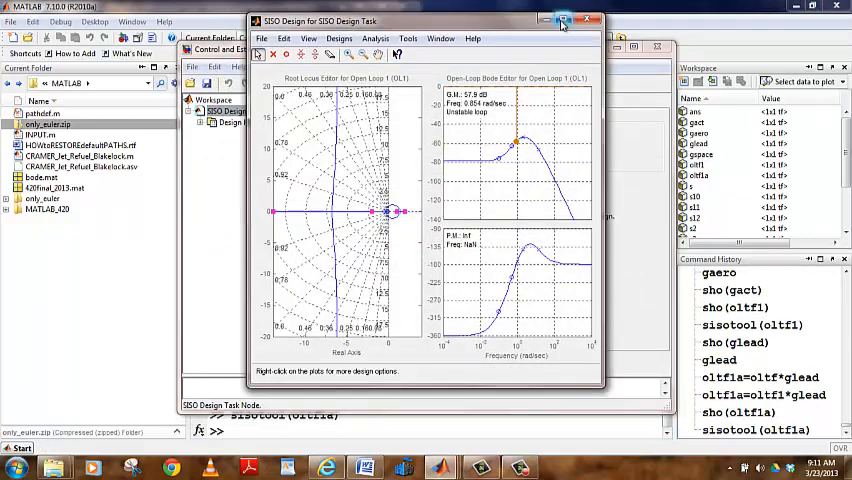
Step: Maximize the design window and drag a root-locus pole to raise the gain to about 2020
click(574, 20)
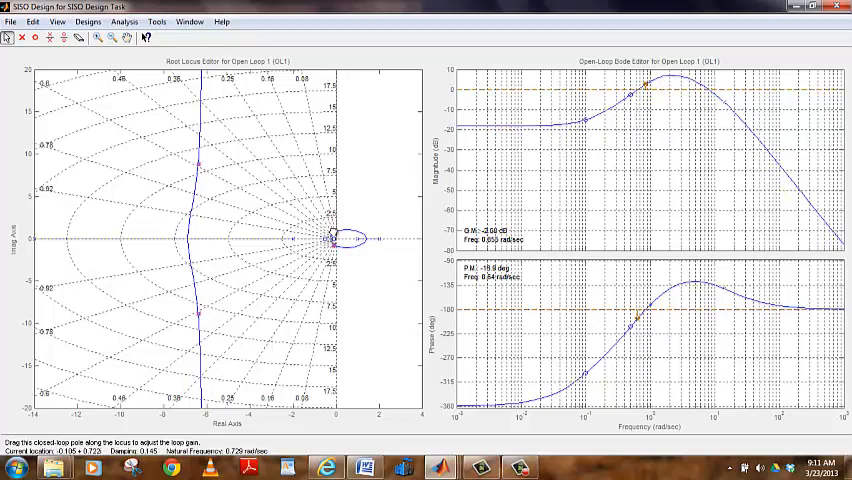
drag(330, 233, 330, 230)
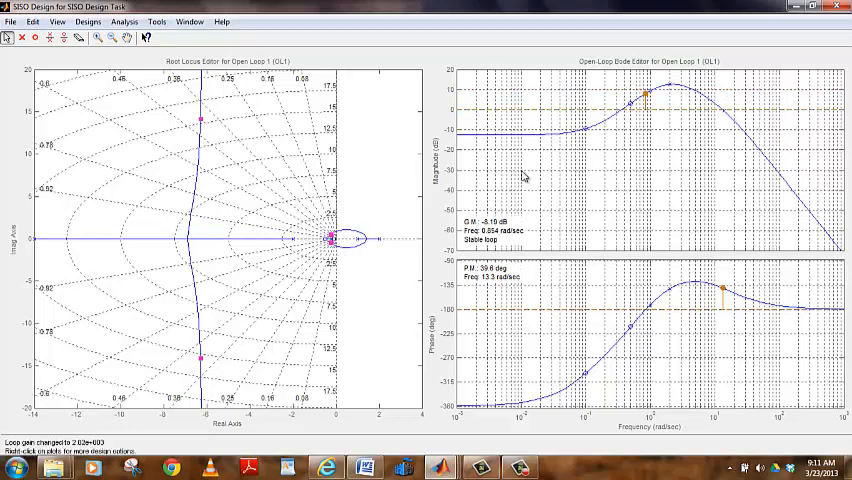
mouse_move(393, 261)
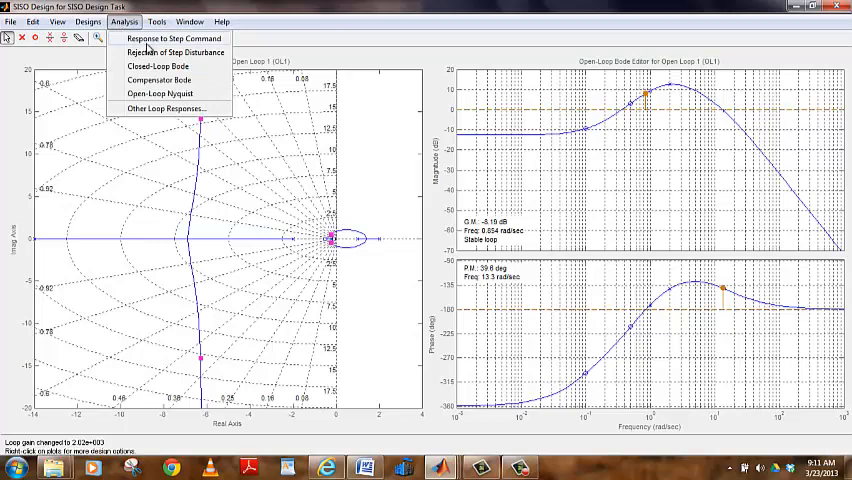
Step: Plot the closed-loop step response, limit its time axis to 0–3 seconds, then close the viewer
click(175, 39)
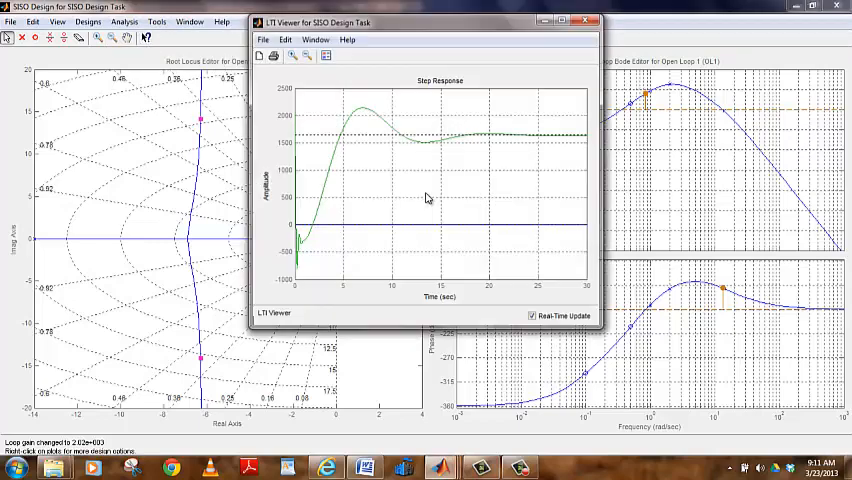
right_click(426, 197)
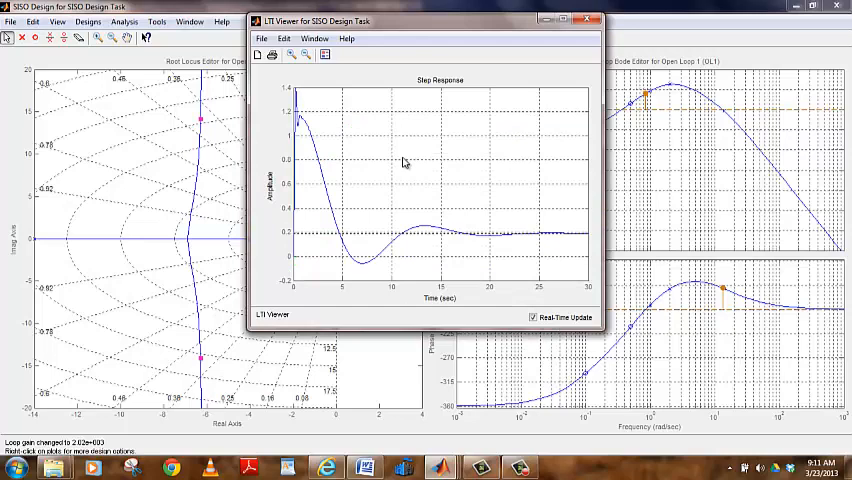
right_click(405, 162)
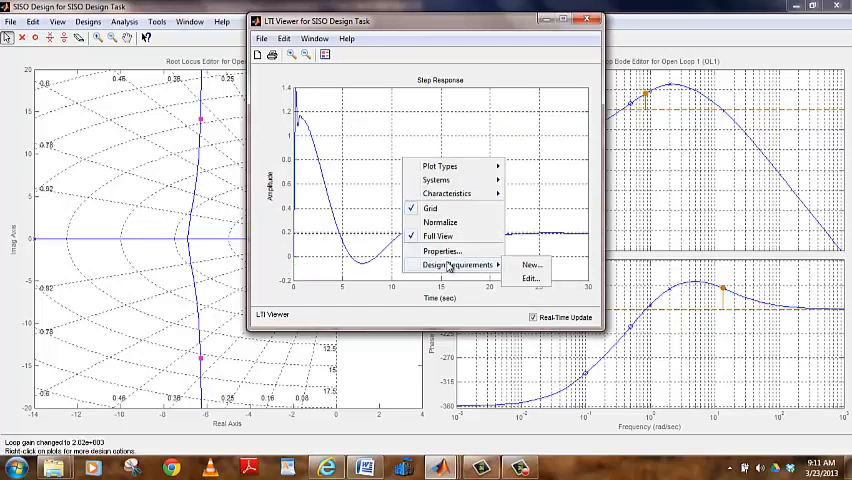
click(442, 251)
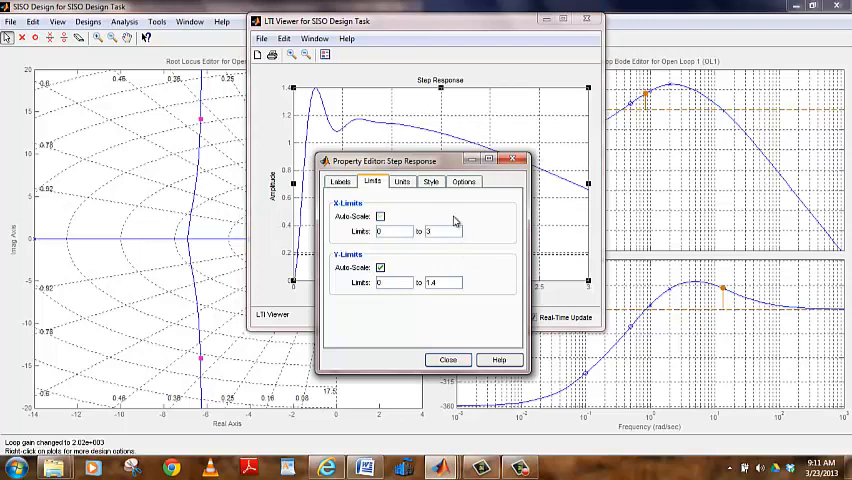
click(448, 359)
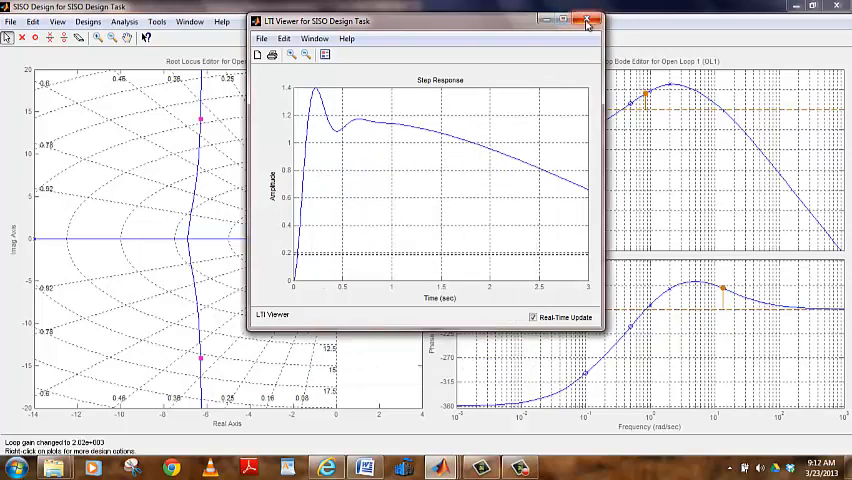
mouse_move(587, 20)
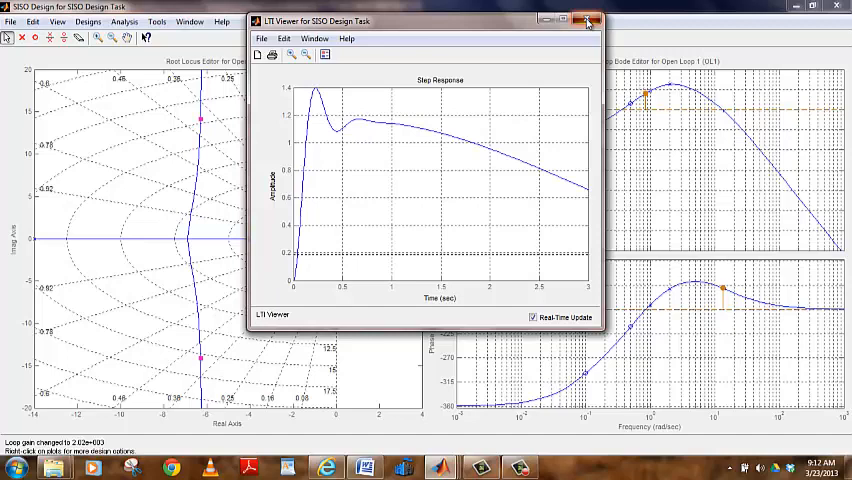
click(587, 20)
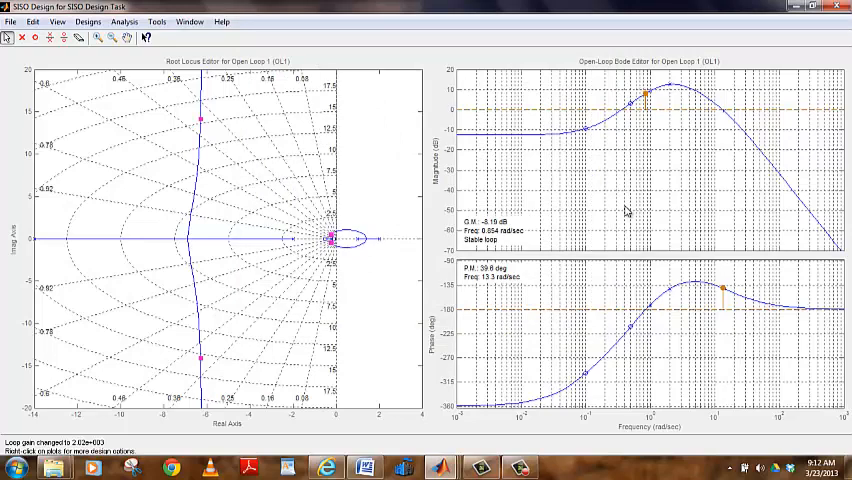
mouse_move(372, 230)
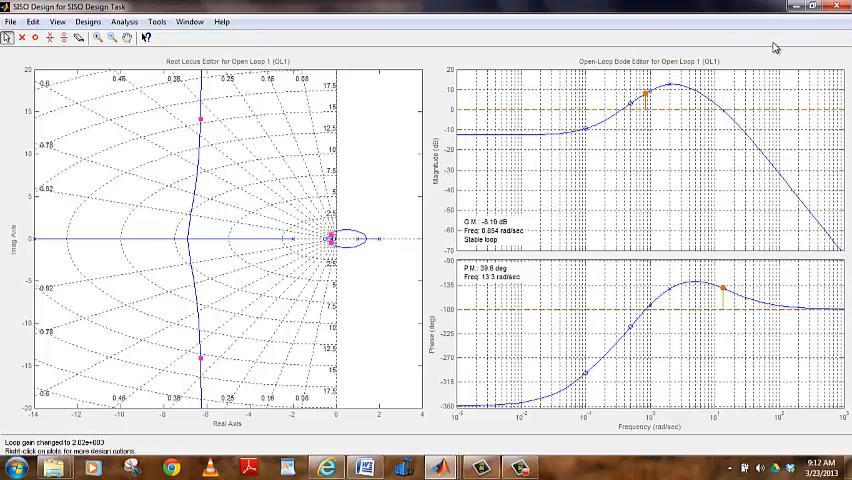
mouse_move(702, 82)
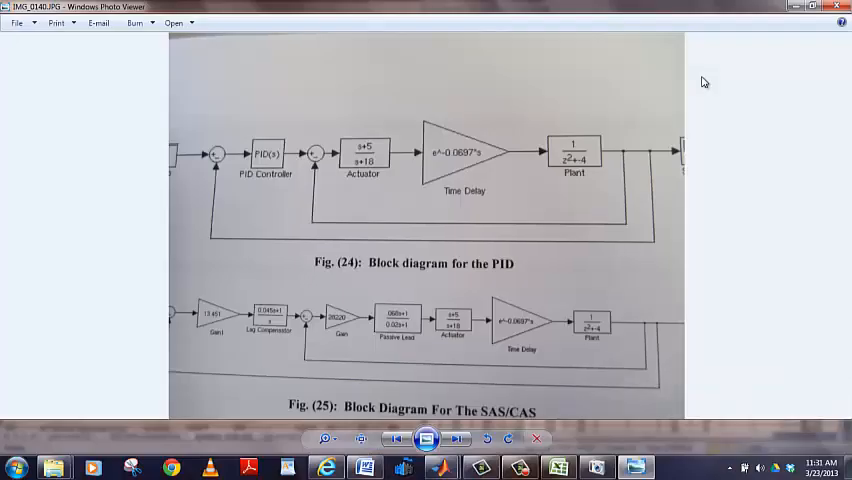
mouse_move(530, 184)
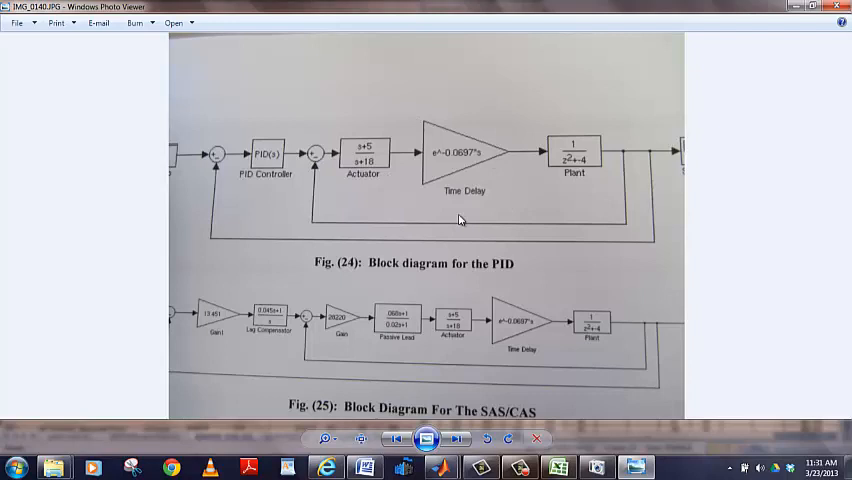
mouse_move(423, 191)
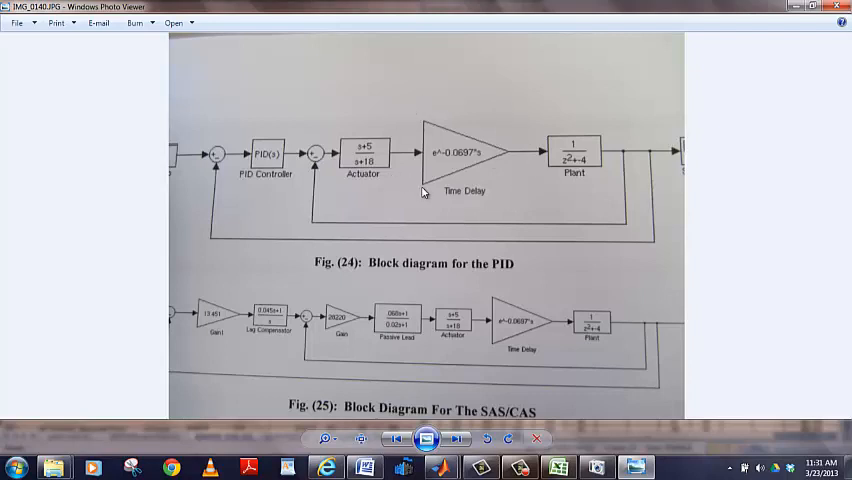
mouse_move(490, 227)
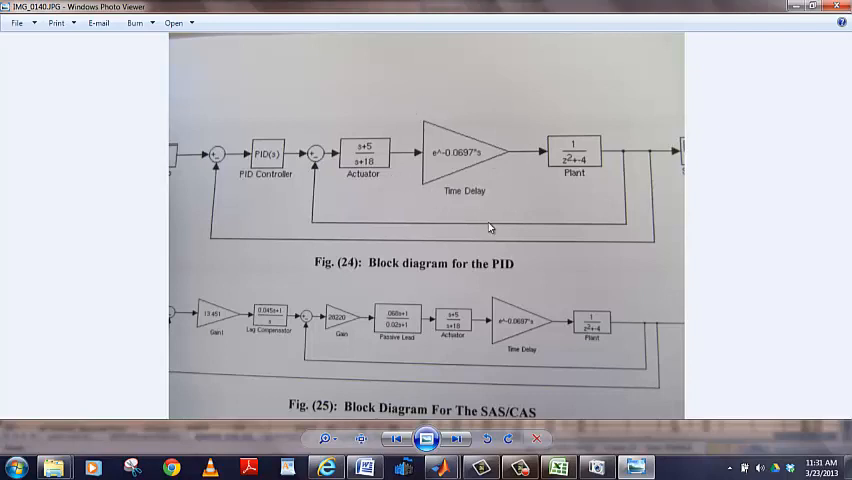
mouse_move(505, 196)
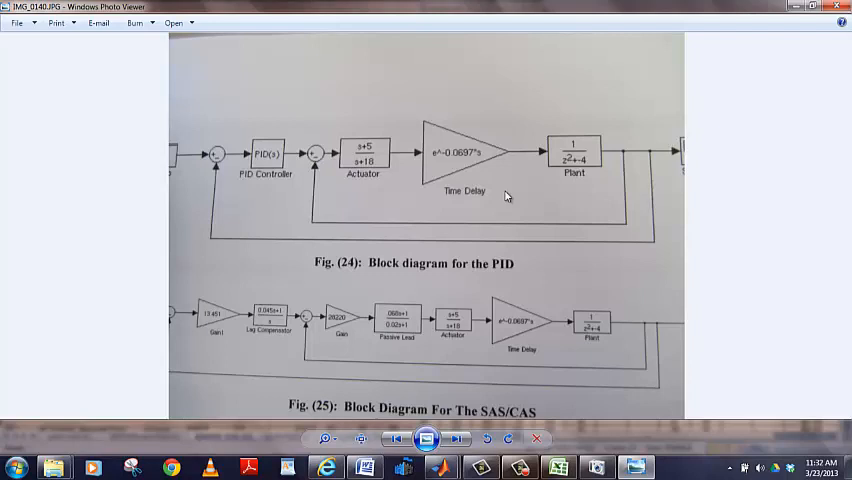
mouse_move(543, 165)
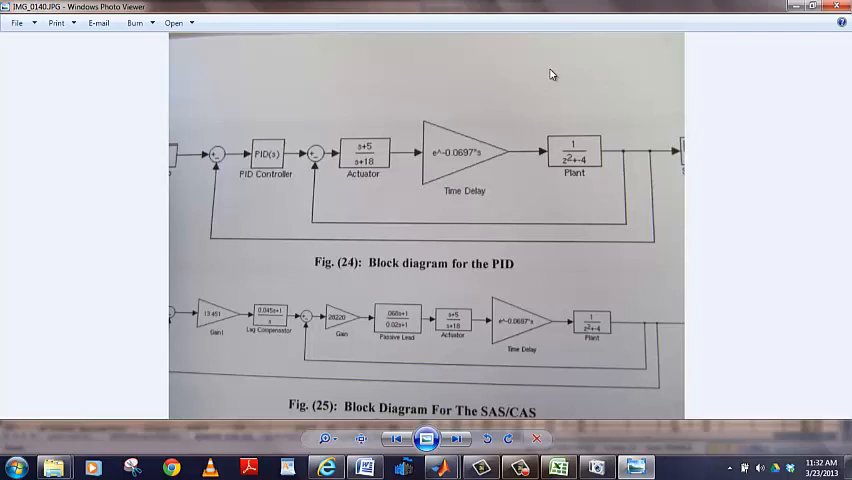
mouse_move(507, 96)
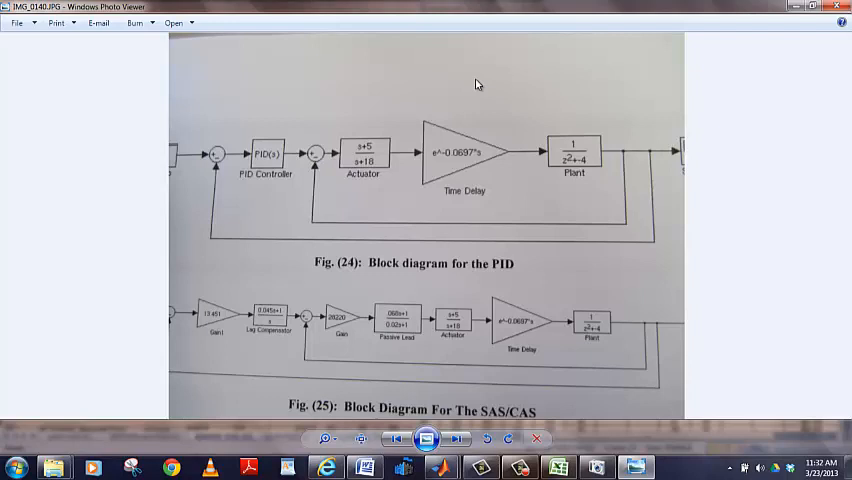
mouse_move(393, 101)
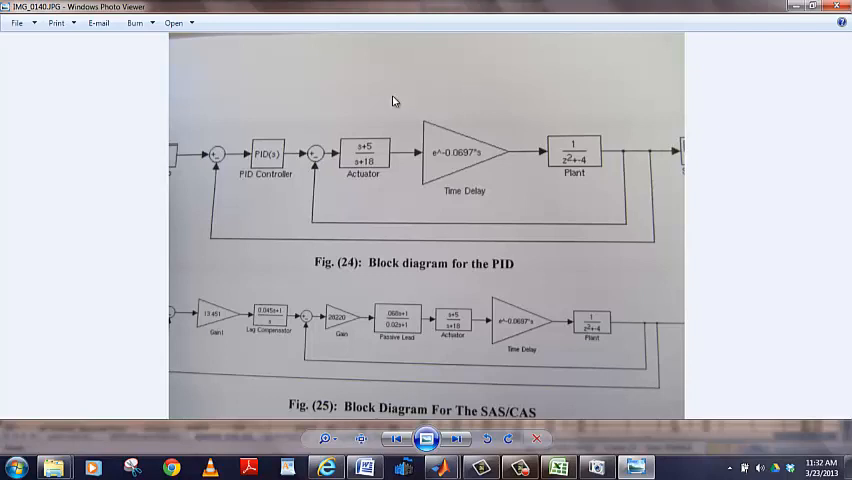
mouse_move(522, 228)
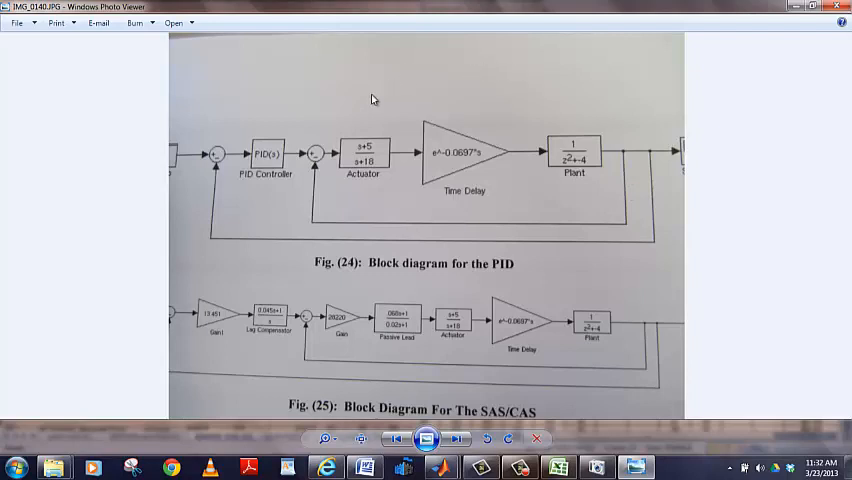
mouse_move(573, 190)
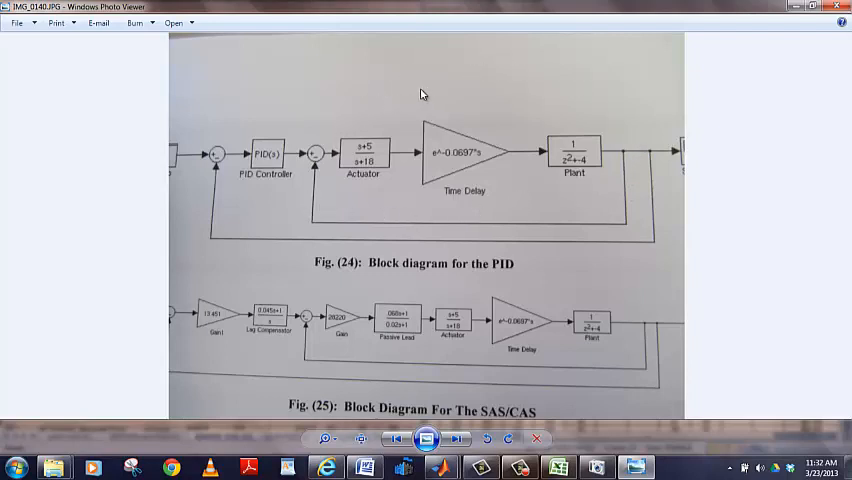
mouse_move(268, 296)
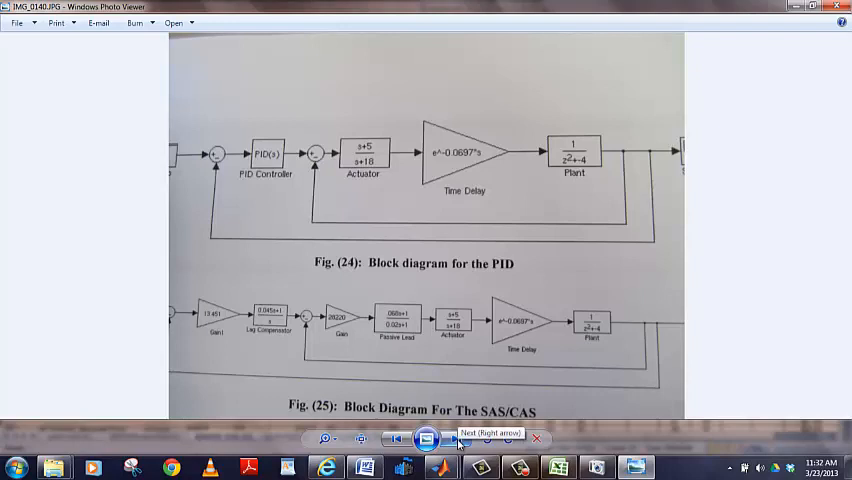
Step: Advance to the next scan, the hand-annotated root locus plot IMG_0138
click(456, 439)
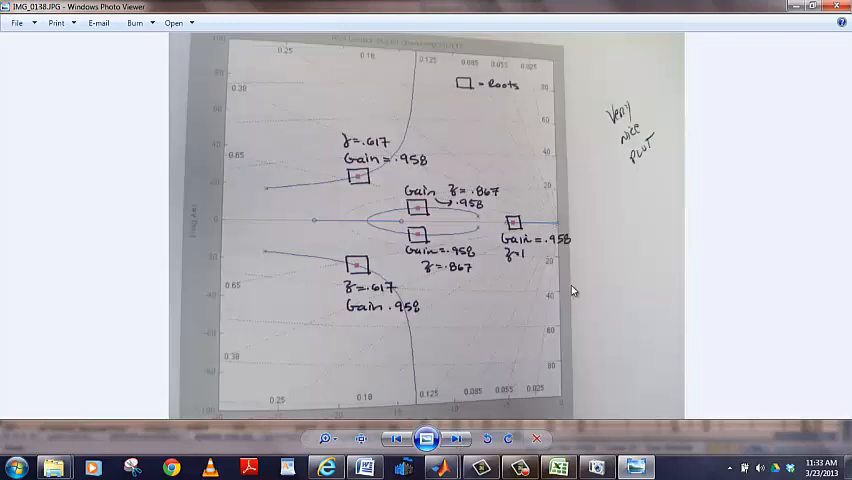
mouse_move(483, 139)
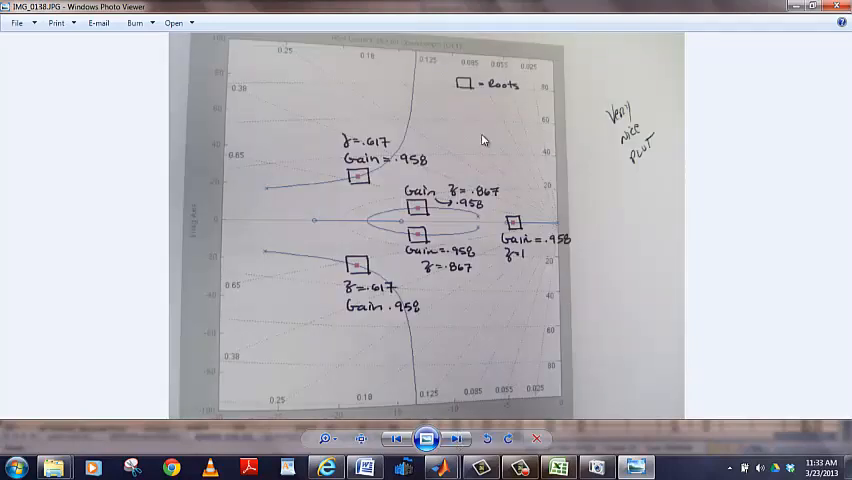
mouse_move(470, 133)
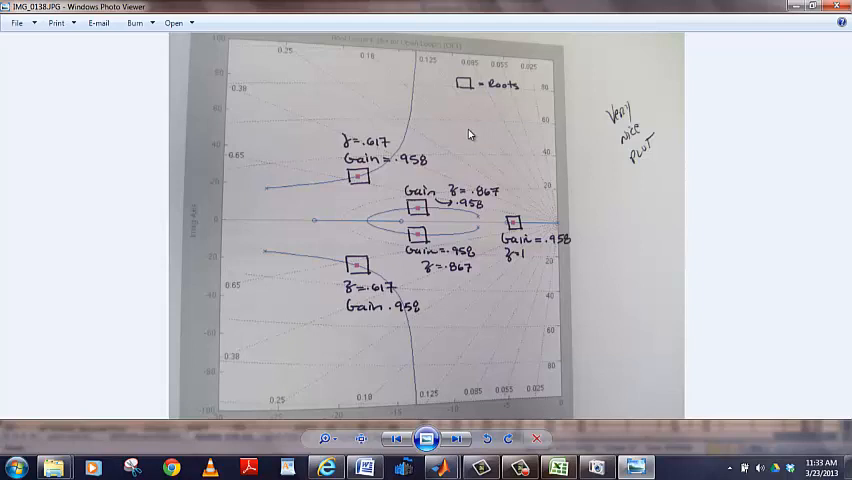
mouse_move(478, 126)
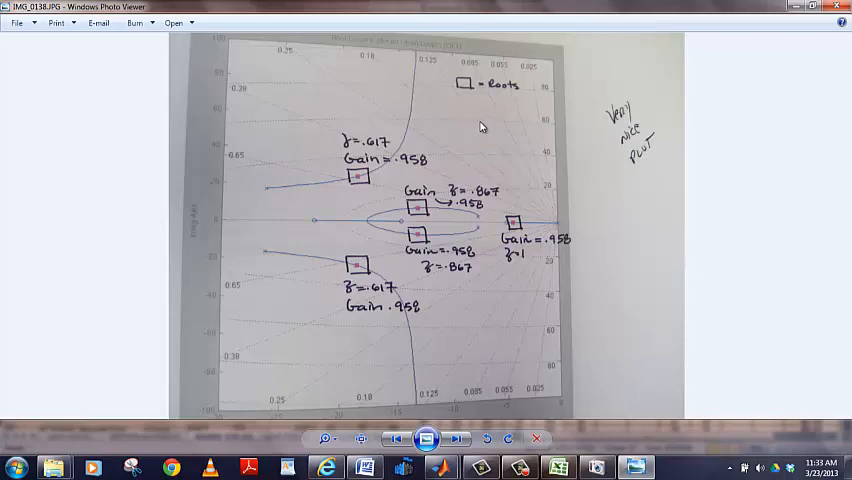
mouse_move(492, 121)
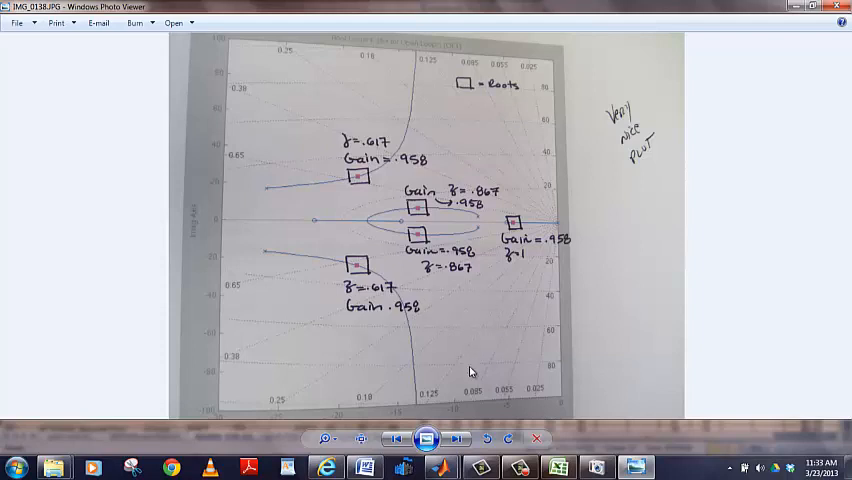
Step: Advance to IMG_0139, the CAS requirements and outcomes table
click(457, 438)
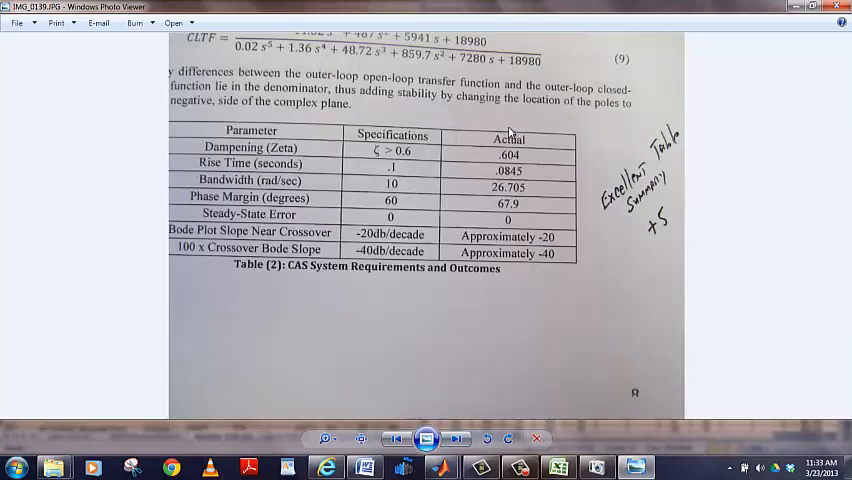
mouse_move(465, 118)
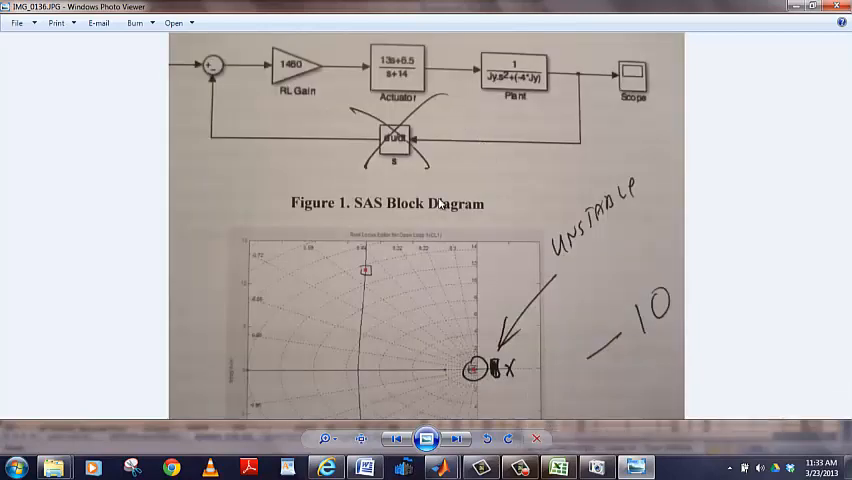
mouse_move(283, 48)
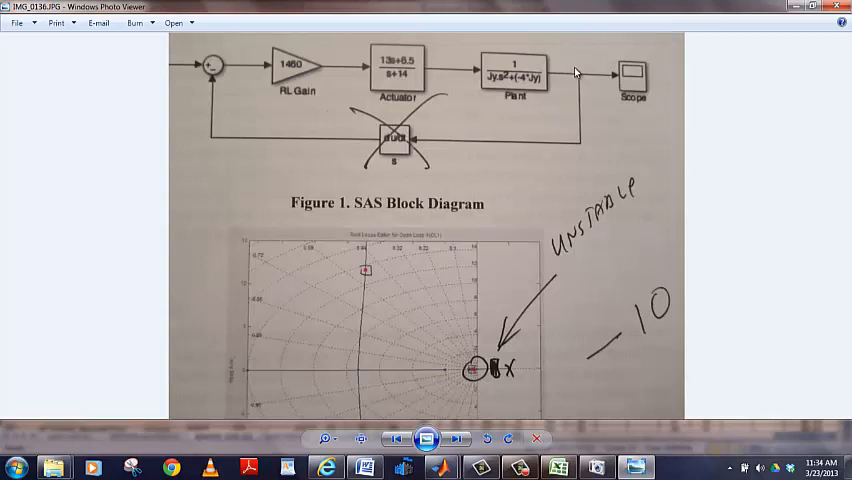
mouse_move(548, 127)
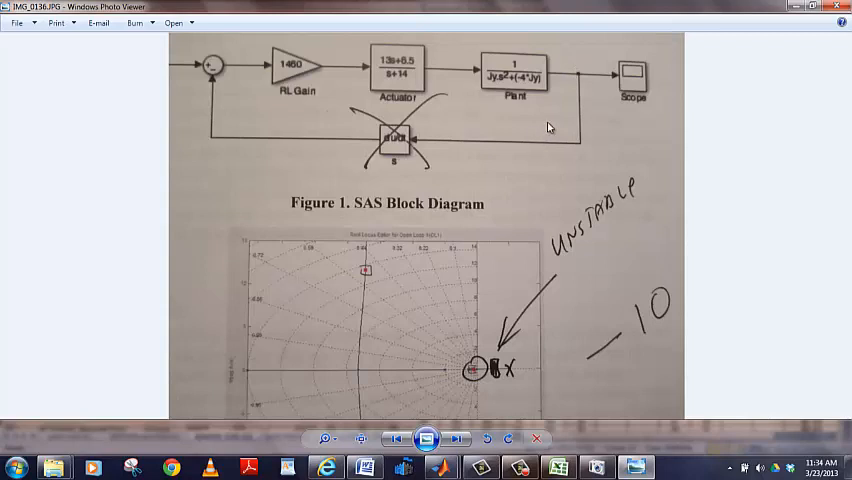
mouse_move(428, 222)
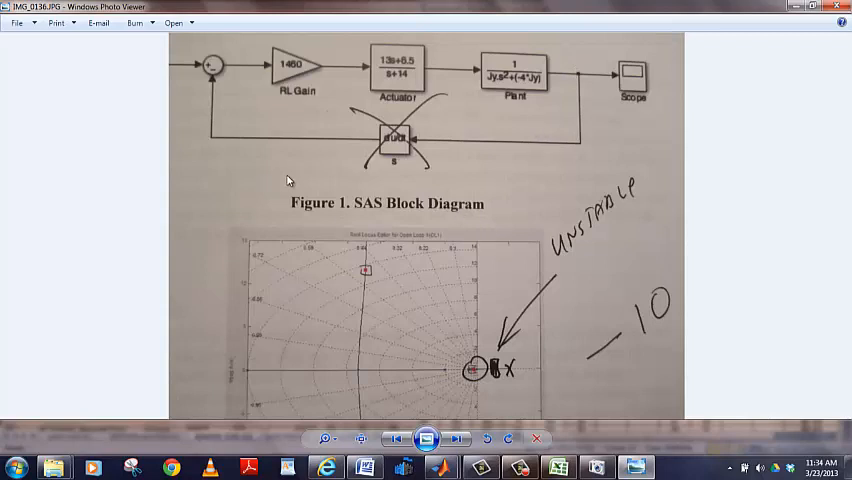
mouse_move(290, 173)
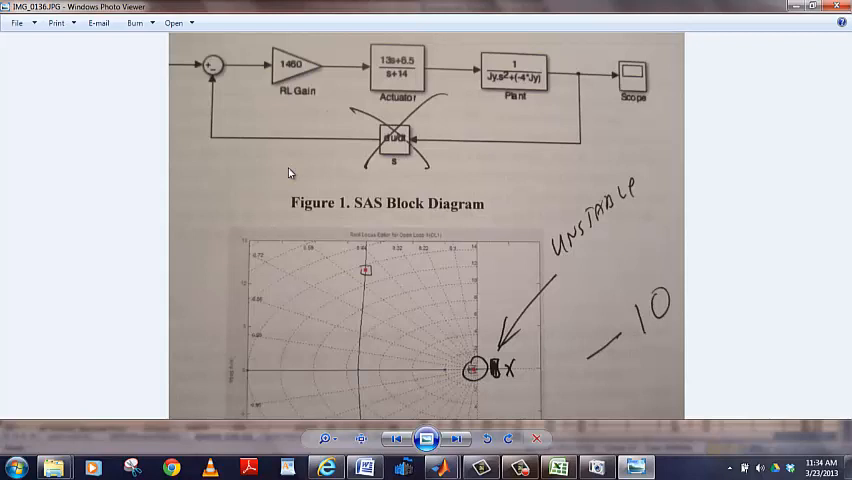
mouse_move(510, 135)
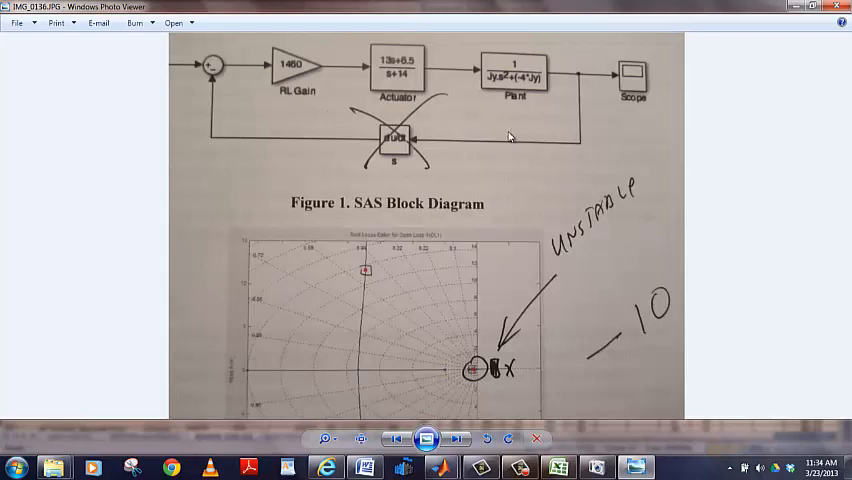
mouse_move(549, 160)
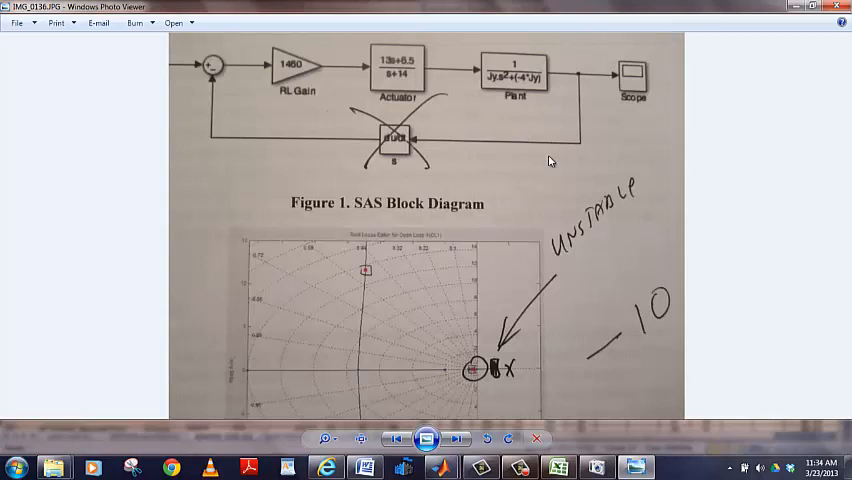
mouse_move(540, 165)
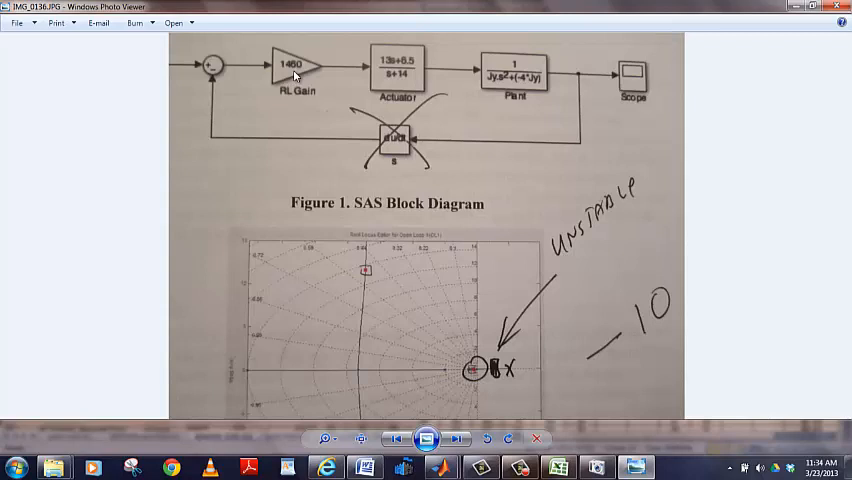
mouse_move(351, 138)
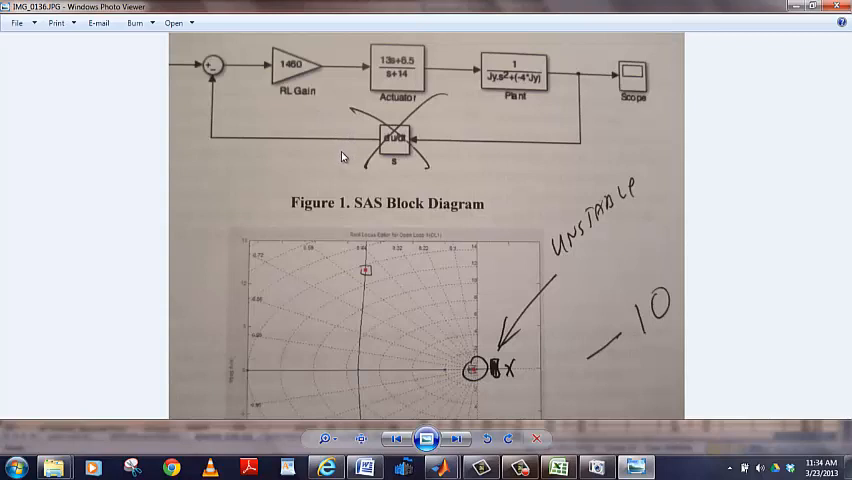
mouse_move(296, 127)
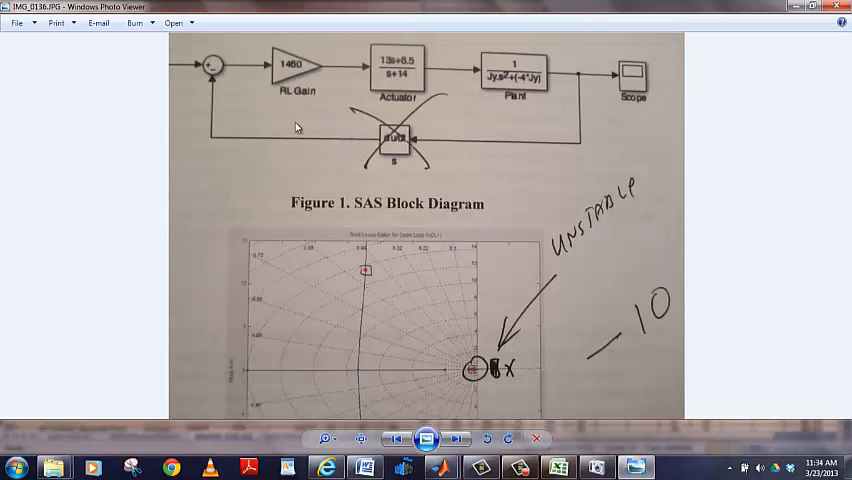
mouse_move(272, 171)
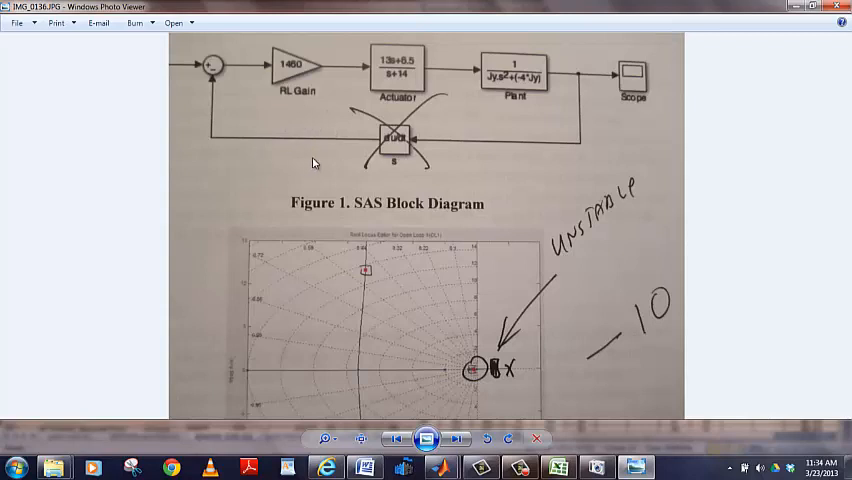
mouse_move(307, 166)
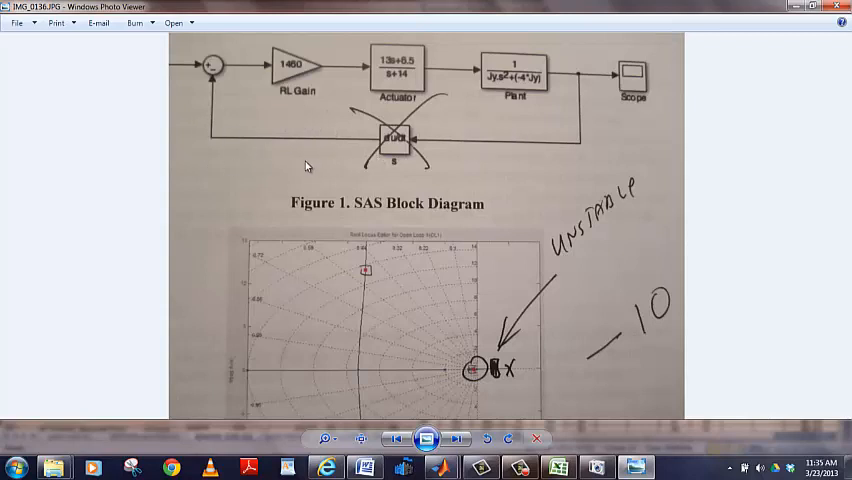
mouse_move(318, 161)
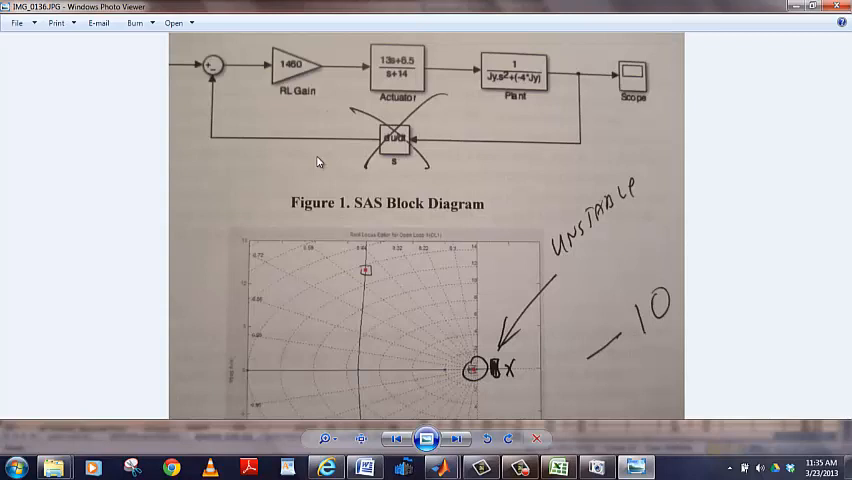
mouse_move(341, 127)
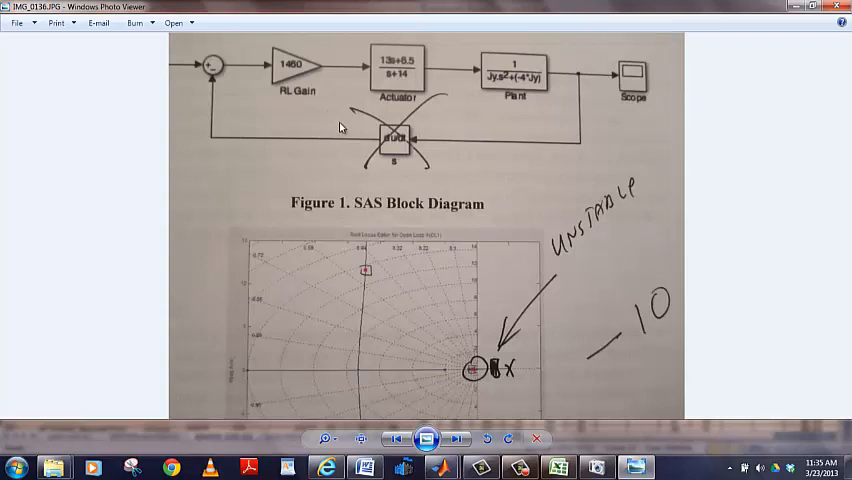
mouse_move(225, 198)
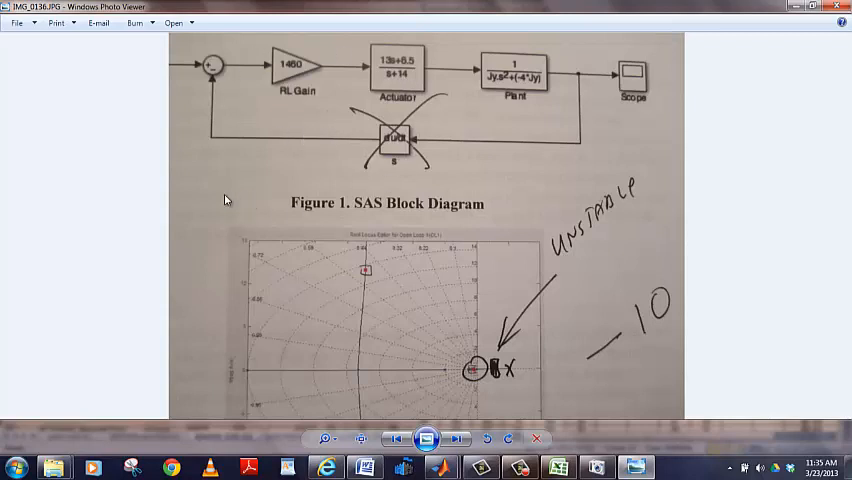